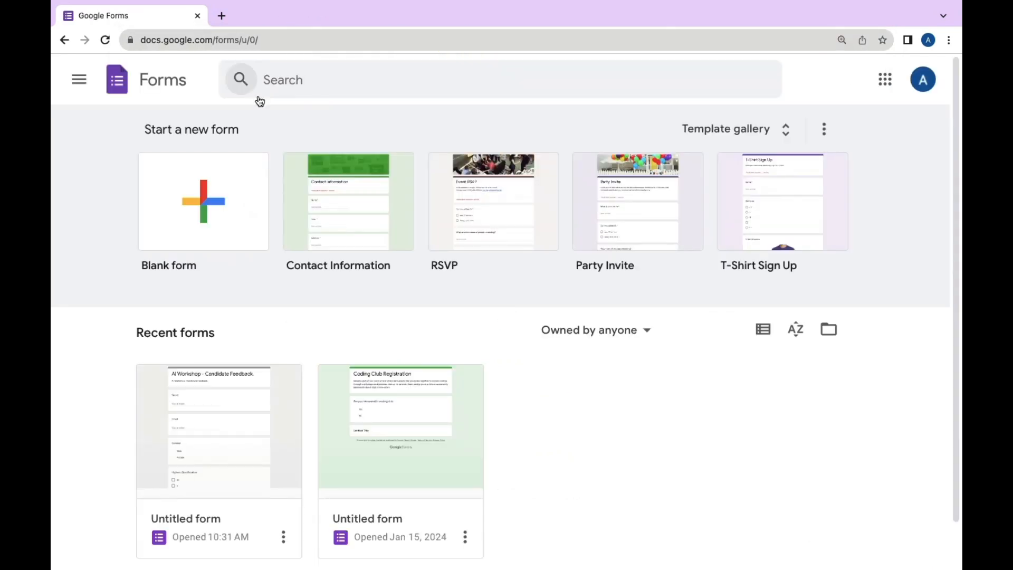
Step: Create a blank form from the Google Forms home page
{"action": "left_click", "coordinate": [204, 201]}
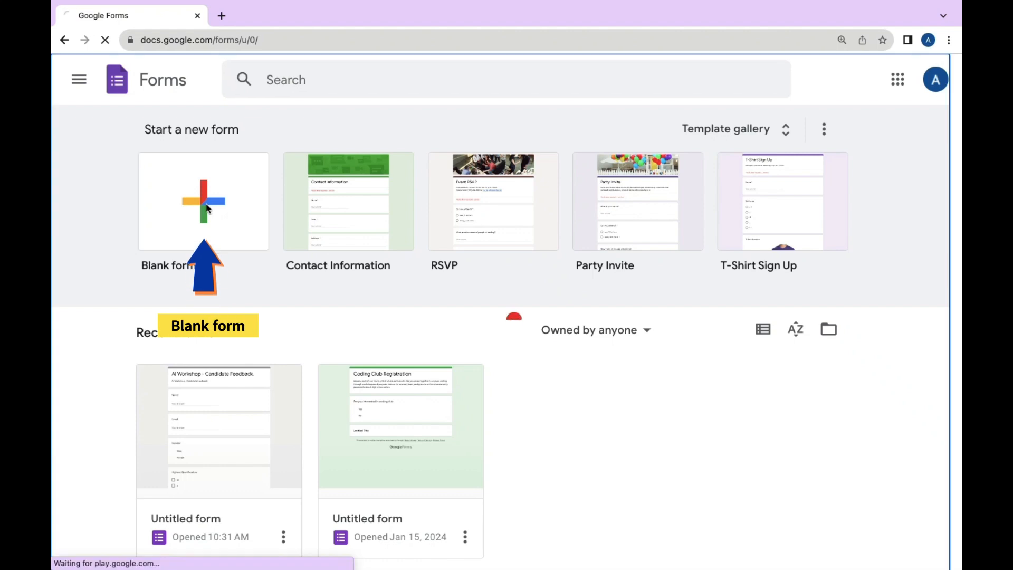
{"action": "left_click", "coordinate": [203, 201]}
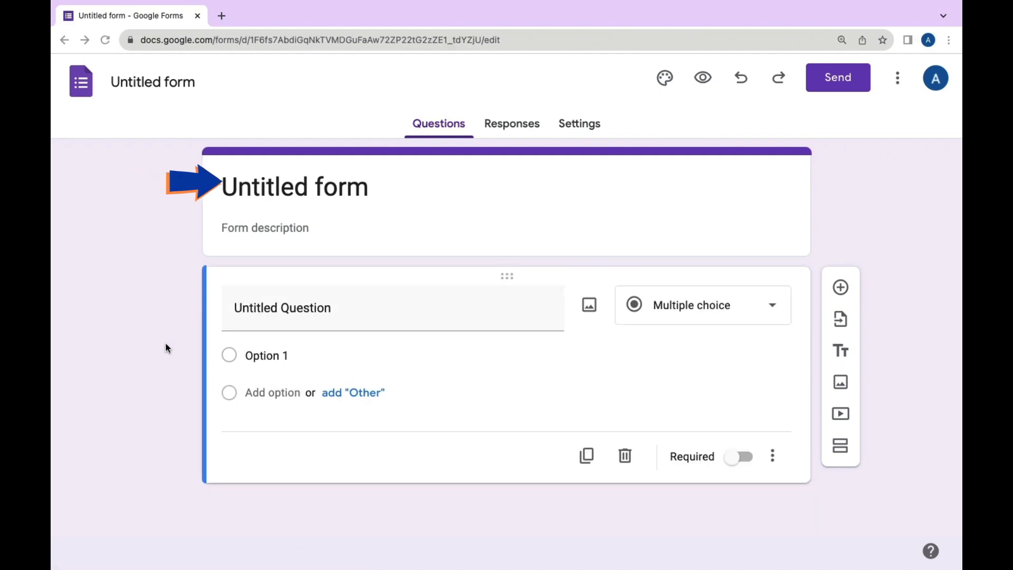
Step: Title the form 'AI workshop - candidate feedback' and add a description requesting workshop feedback
{"action": "triple_click", "coordinate": [294, 186]}
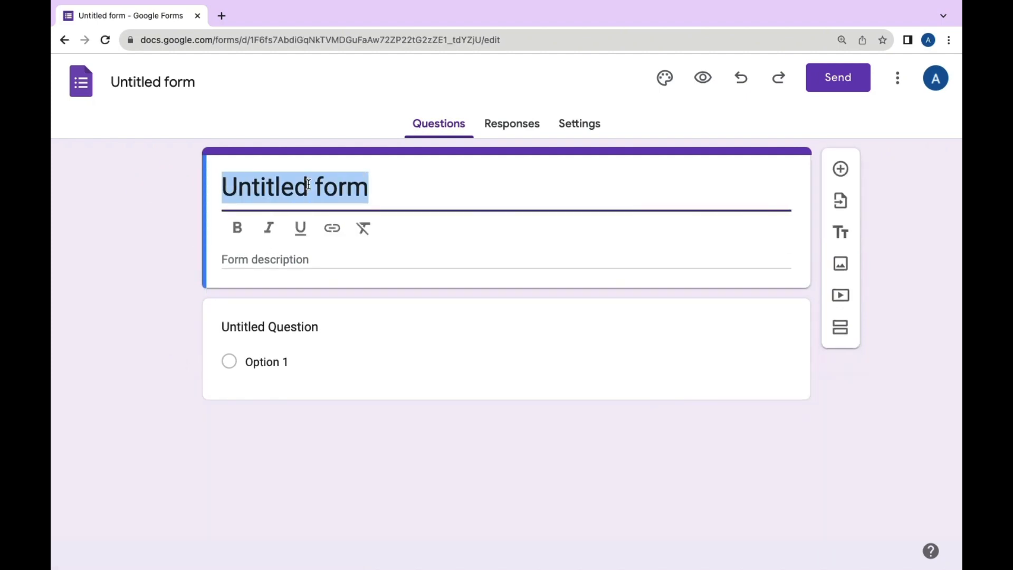
{"action": "type", "text": "AI workshop - candida"}
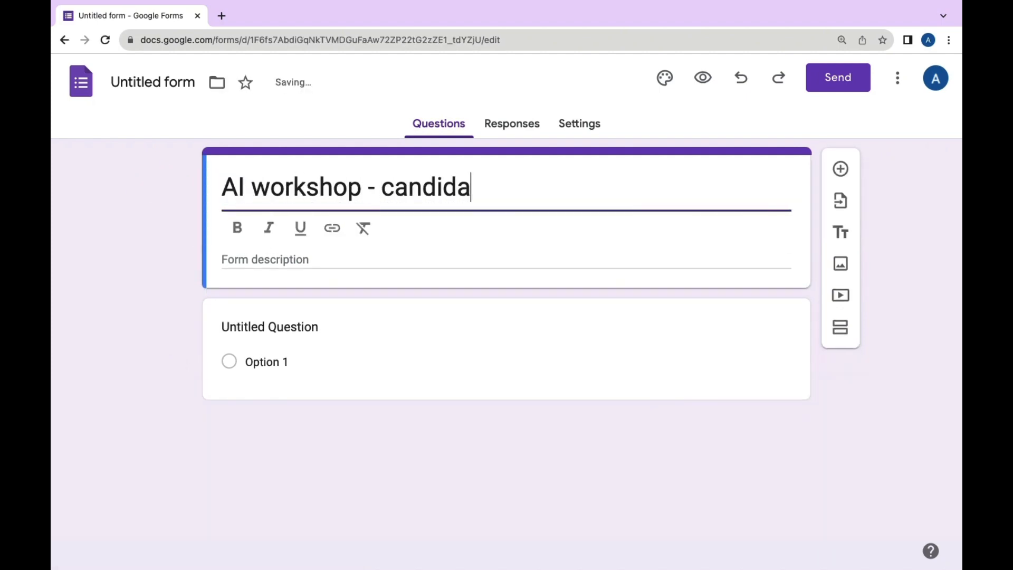
{"action": "type", "text": "te feedback"}
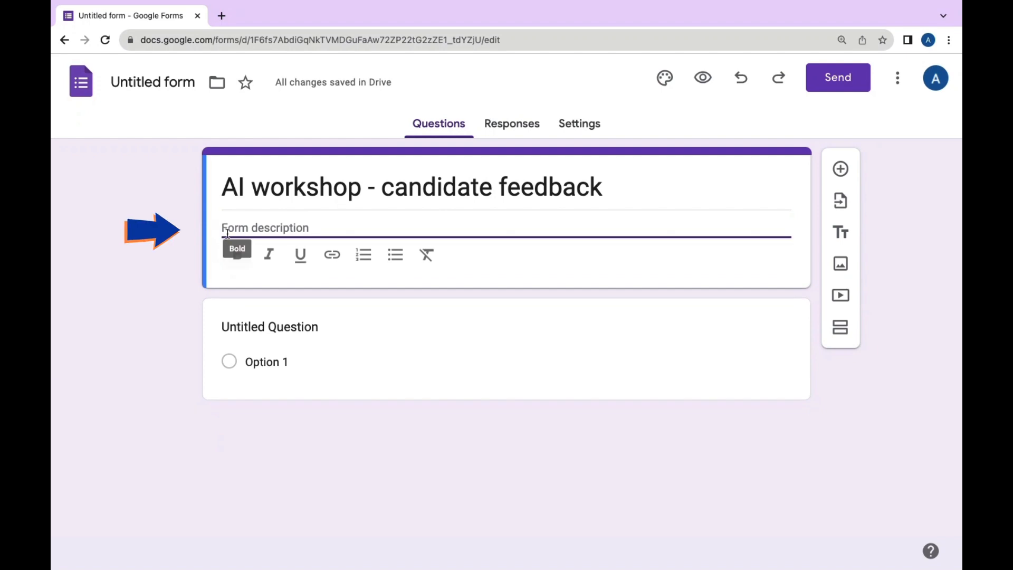
{"action": "mouse_move", "coordinate": [270, 225]}
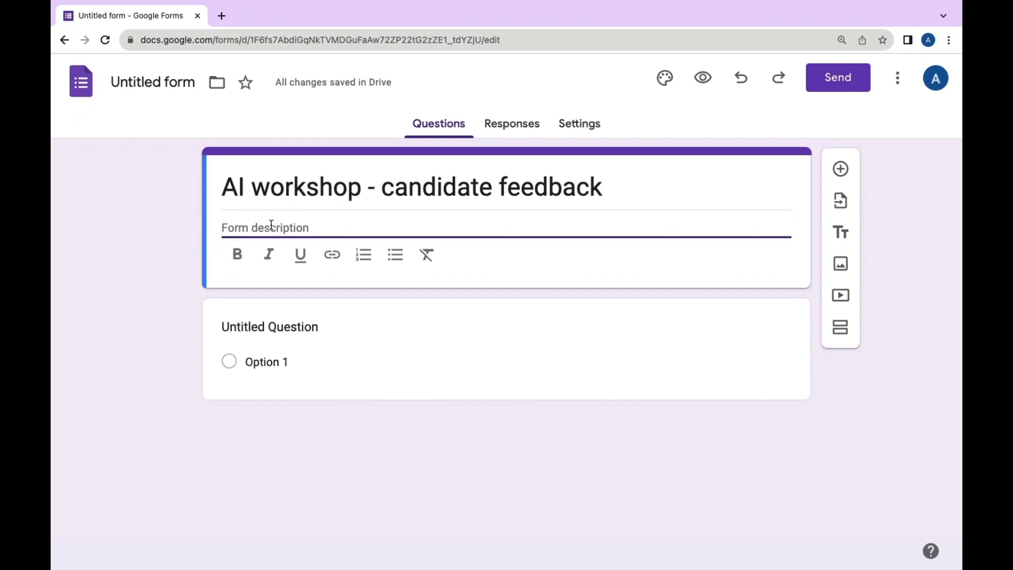
{"action": "type", "text": "Please provide your feedback about the workshop to make the events in future attractive and effective."}
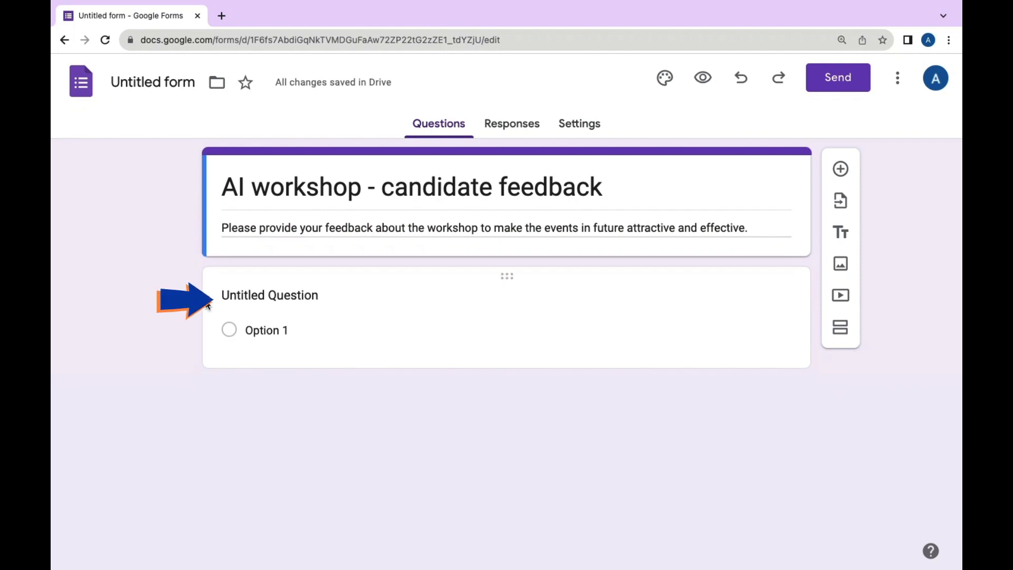
Step: Turn the default first question into a required short-answer question titled 'Name'
{"action": "left_click", "coordinate": [270, 295]}
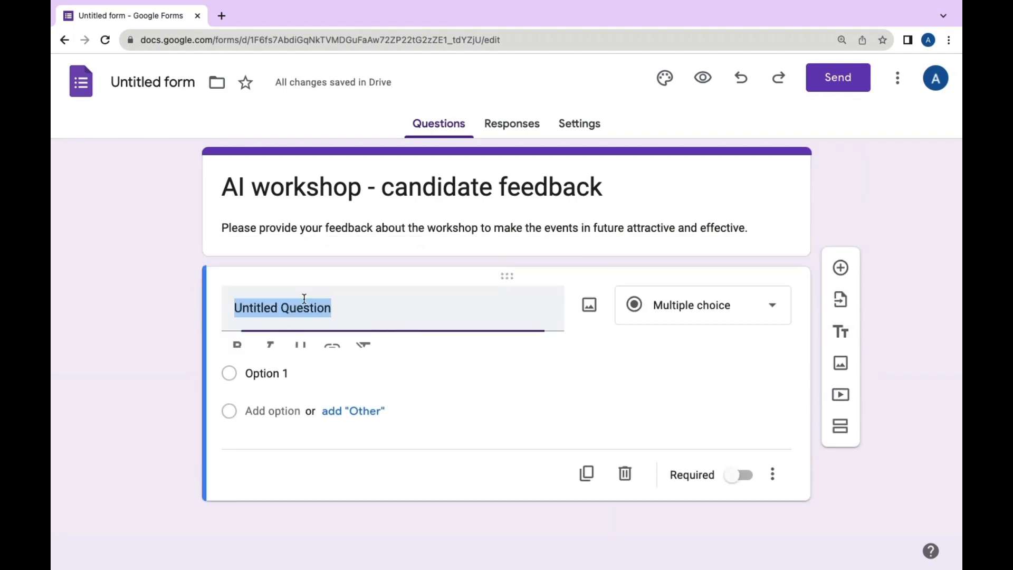
{"action": "type", "text": "Name"}
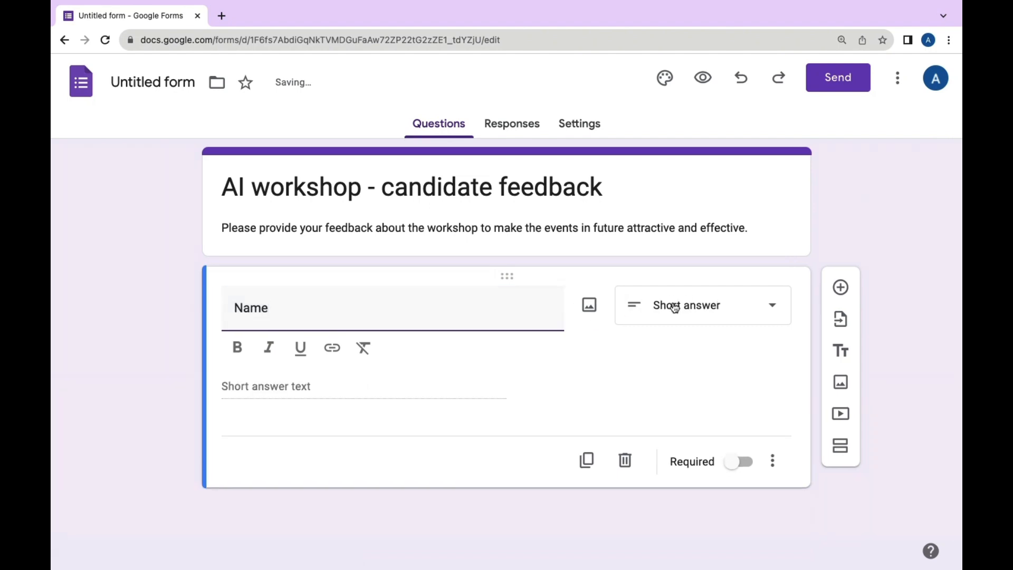
{"action": "left_click", "coordinate": [703, 305]}
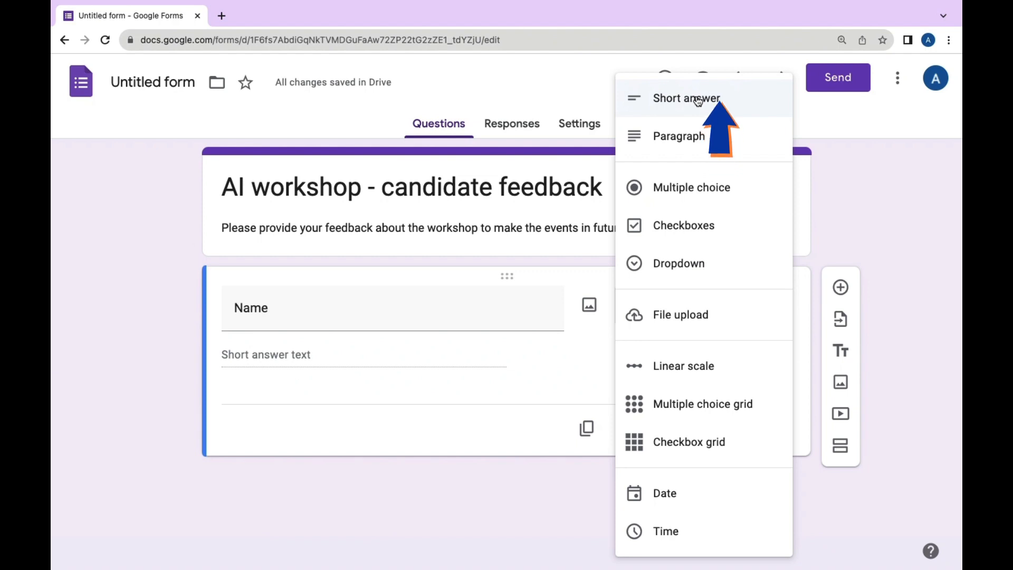
{"action": "left_click", "coordinate": [686, 98]}
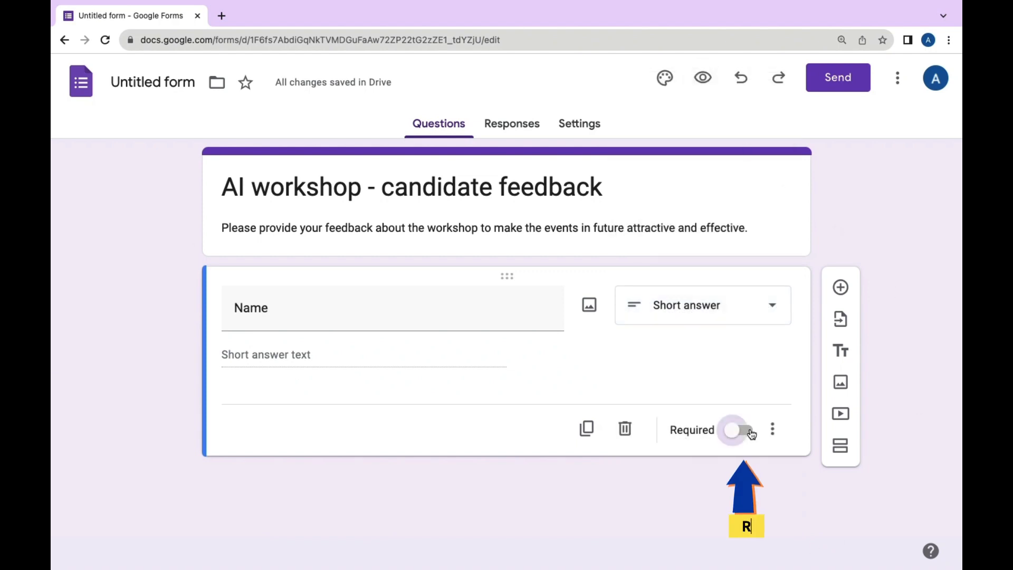
{"action": "left_click", "coordinate": [737, 429]}
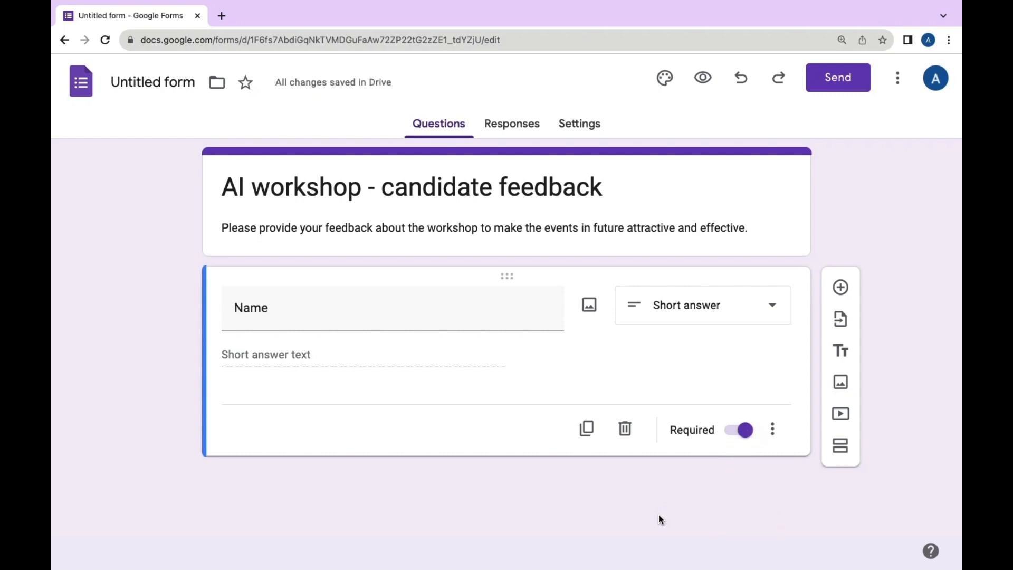
{"action": "mouse_move", "coordinate": [840, 288]}
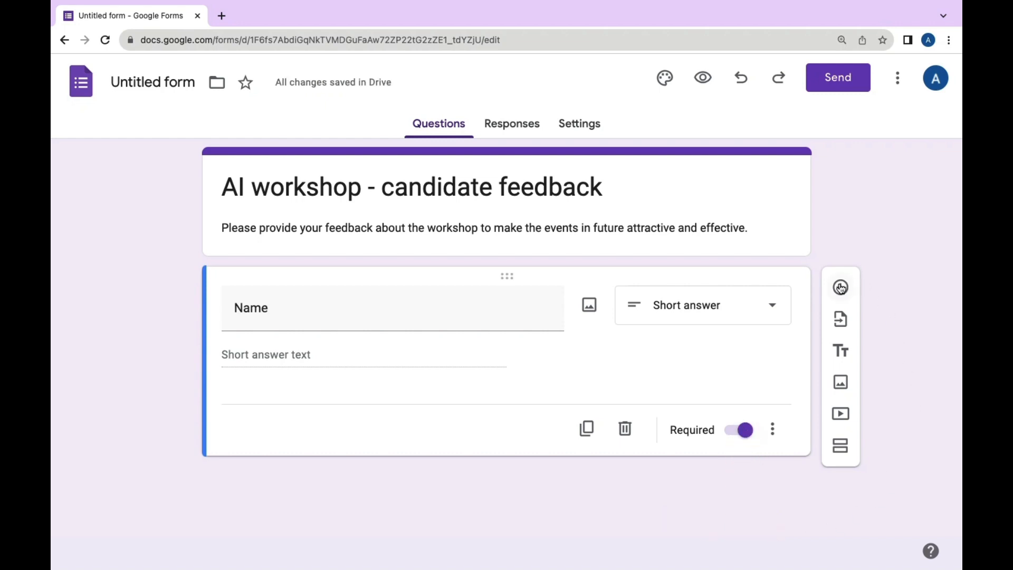
{"action": "mouse_move", "coordinate": [839, 287]}
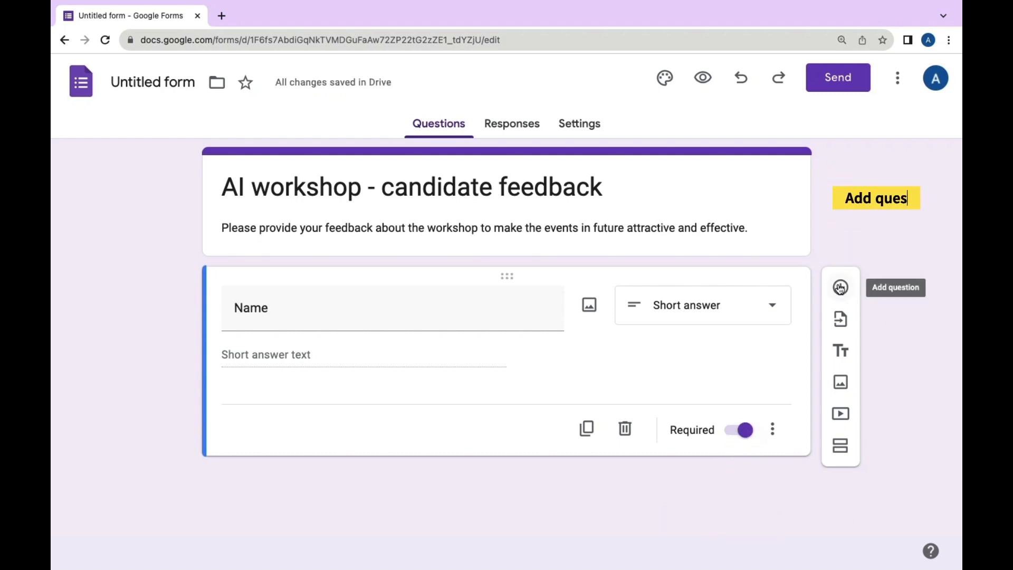
Step: Add a required short-answer 'Email' question after Name
{"action": "left_click", "coordinate": [840, 287]}
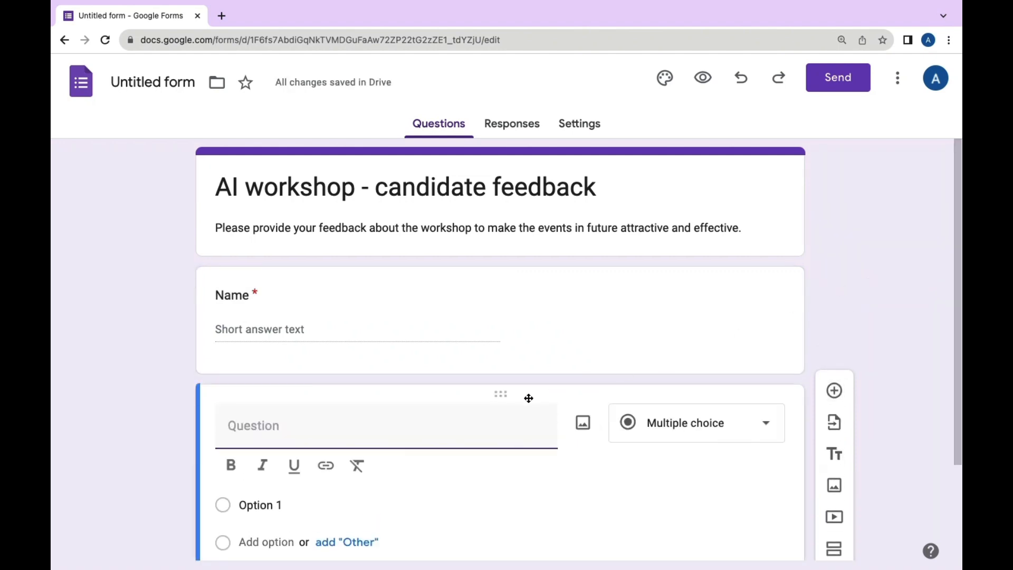
{"action": "type", "text": "Email"}
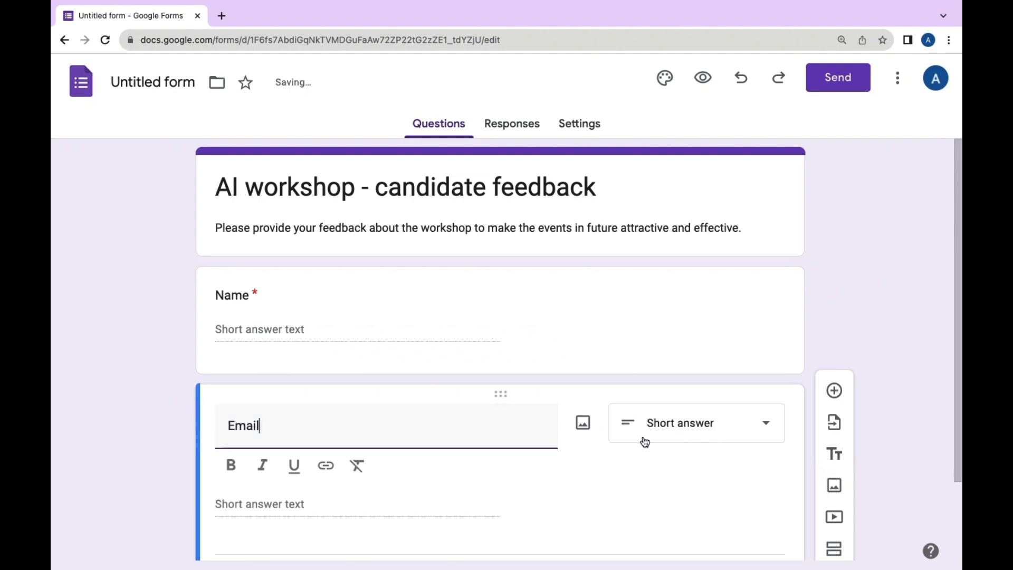
{"action": "left_click", "coordinate": [696, 423]}
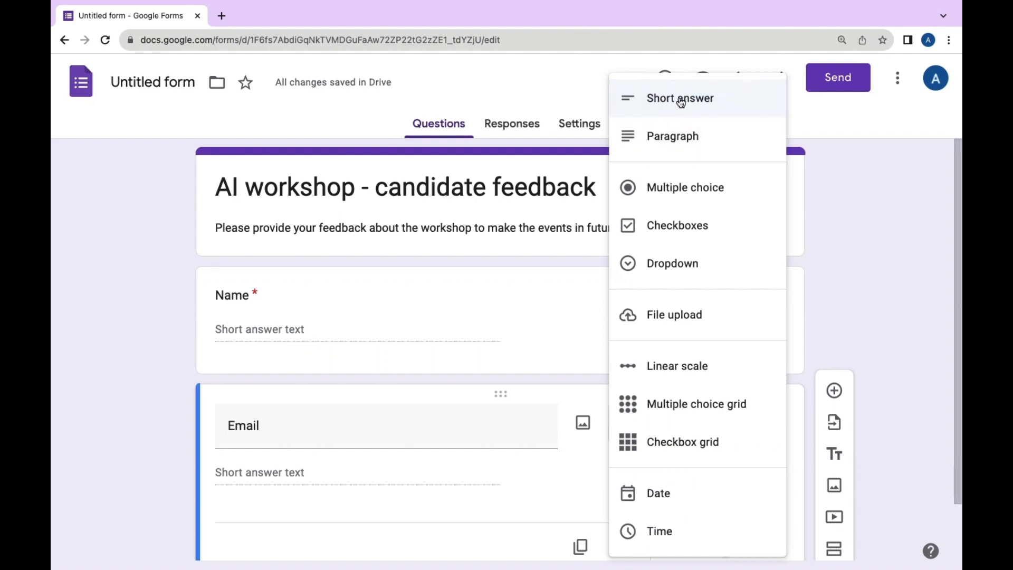
{"action": "left_click", "coordinate": [680, 98]}
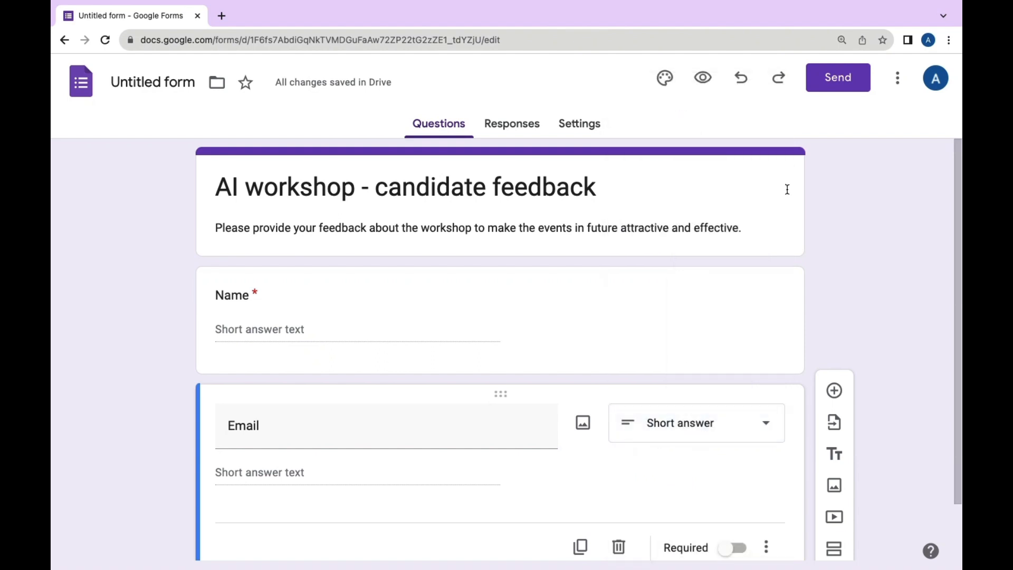
{"action": "mouse_move", "coordinate": [729, 547]}
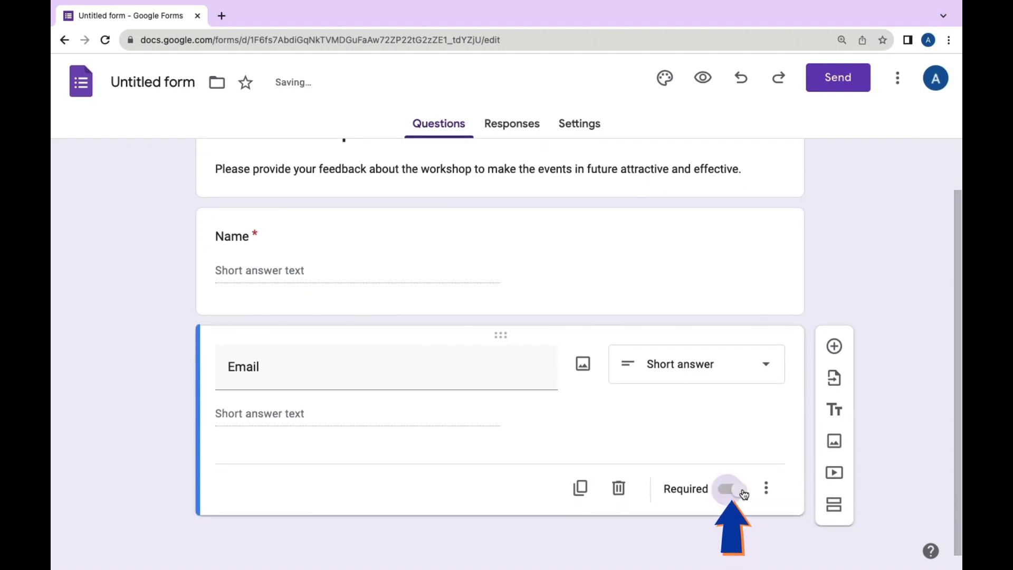
{"action": "left_click", "coordinate": [729, 489]}
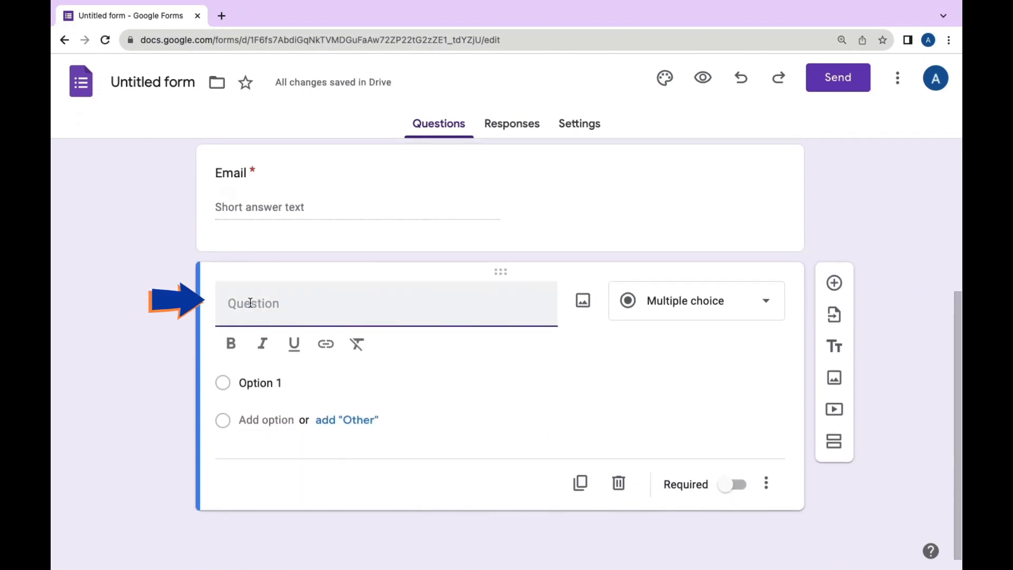
Step: Create a required multiple-choice 'Gender' question with options Male and Female
{"action": "type", "text": "Gender"}
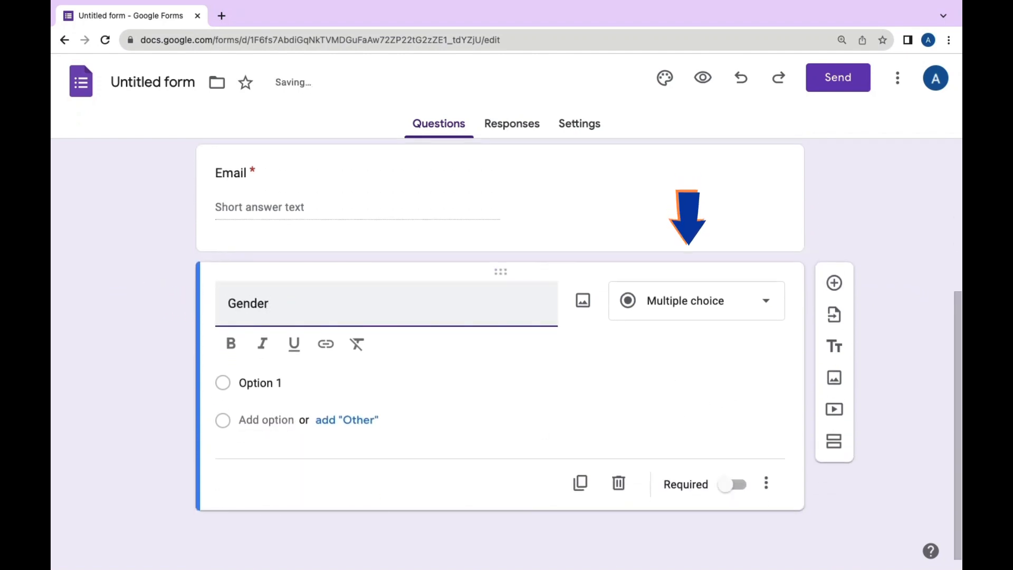
{"action": "left_click", "coordinate": [697, 300]}
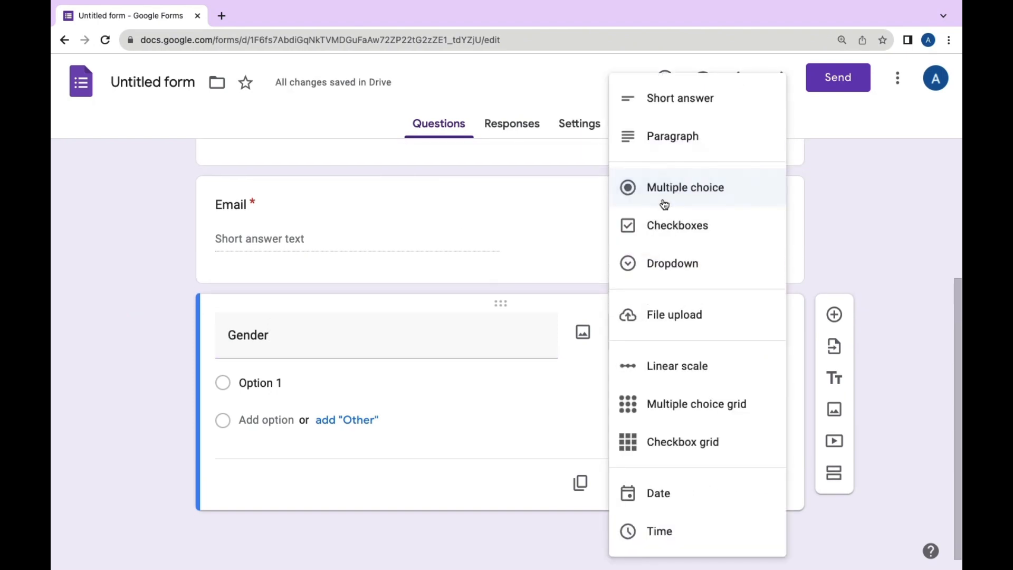
{"action": "left_click", "coordinate": [685, 188]}
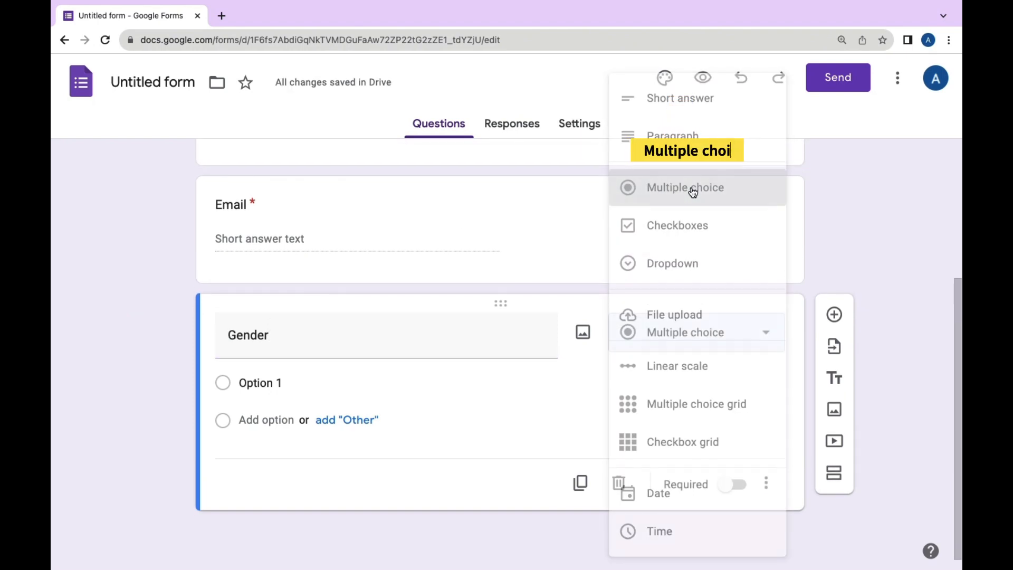
{"action": "left_click", "coordinate": [685, 188]}
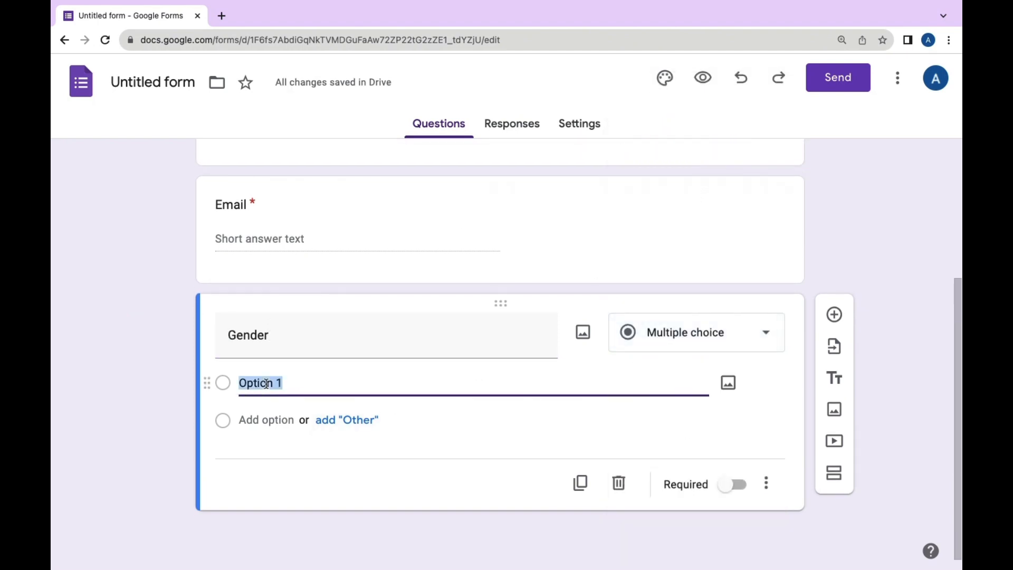
{"action": "type", "text": "Male"}
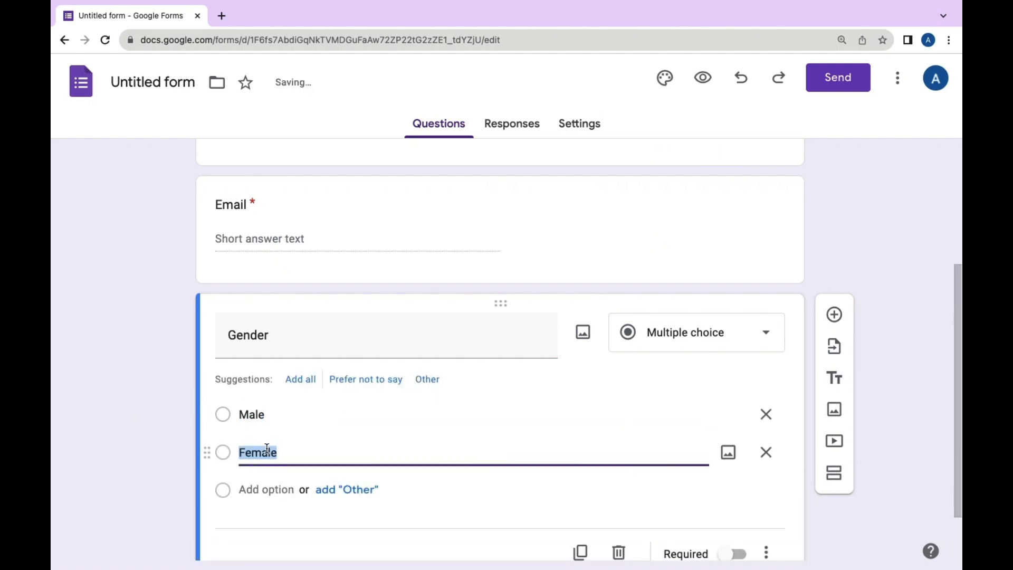
{"action": "scroll", "scroll_direction": "down", "scroll_amount": 3}
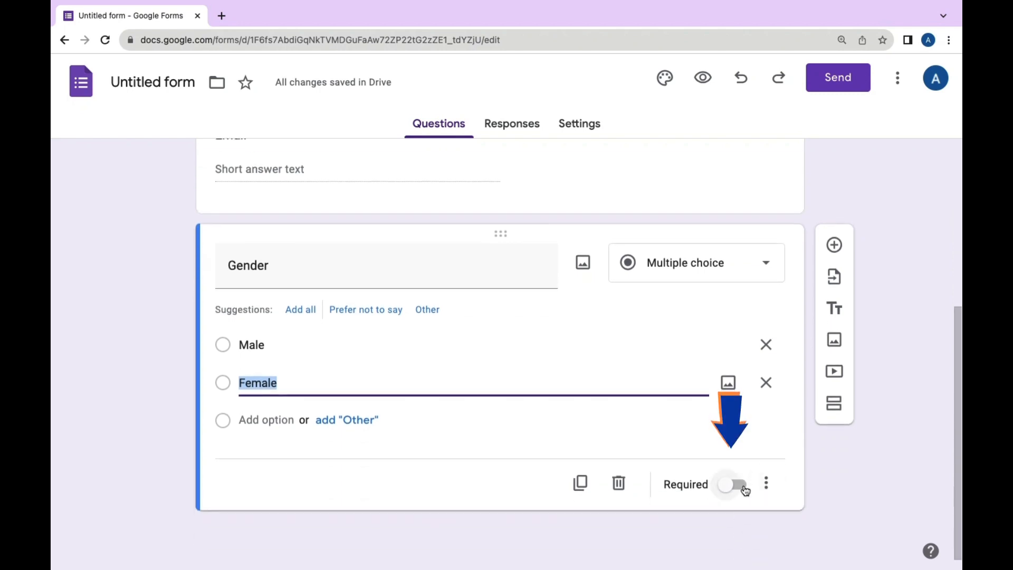
{"action": "left_click", "coordinate": [733, 484]}
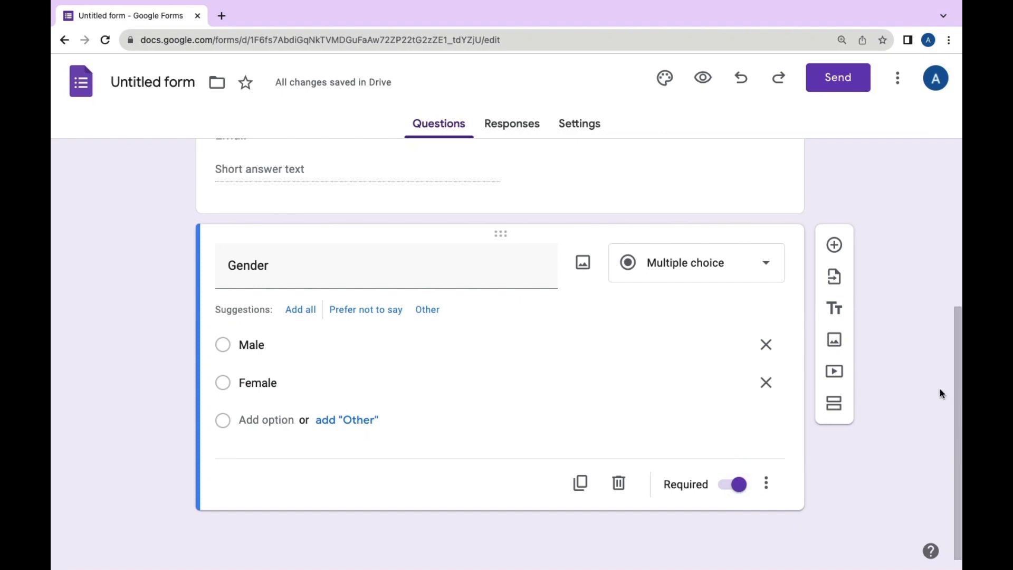
{"action": "mouse_move", "coordinate": [834, 245]}
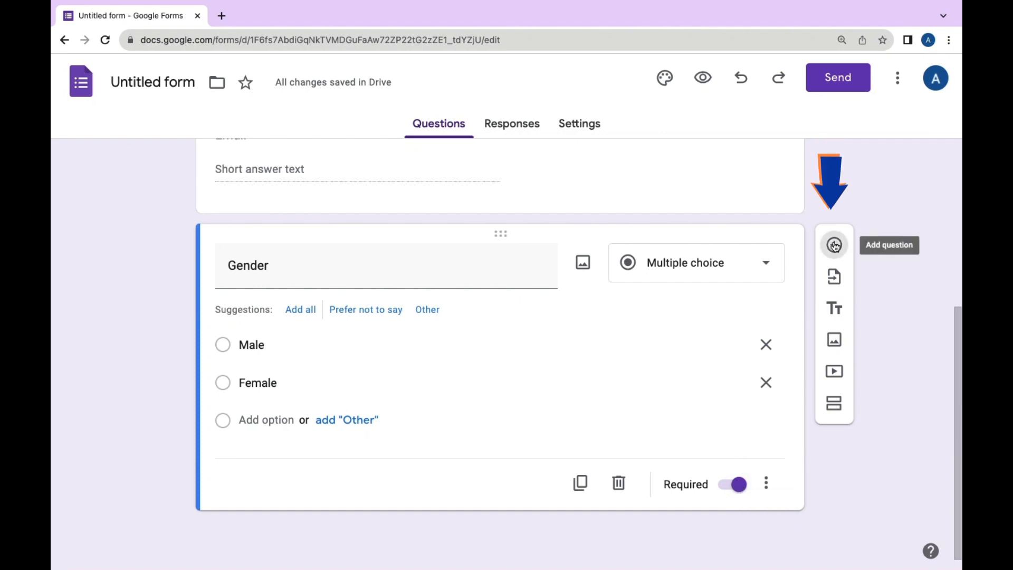
Step: Add a required 'Highest Qualification' dropdown: School, Graduate, Post Graduate, Doctorate
{"action": "left_click", "coordinate": [834, 244]}
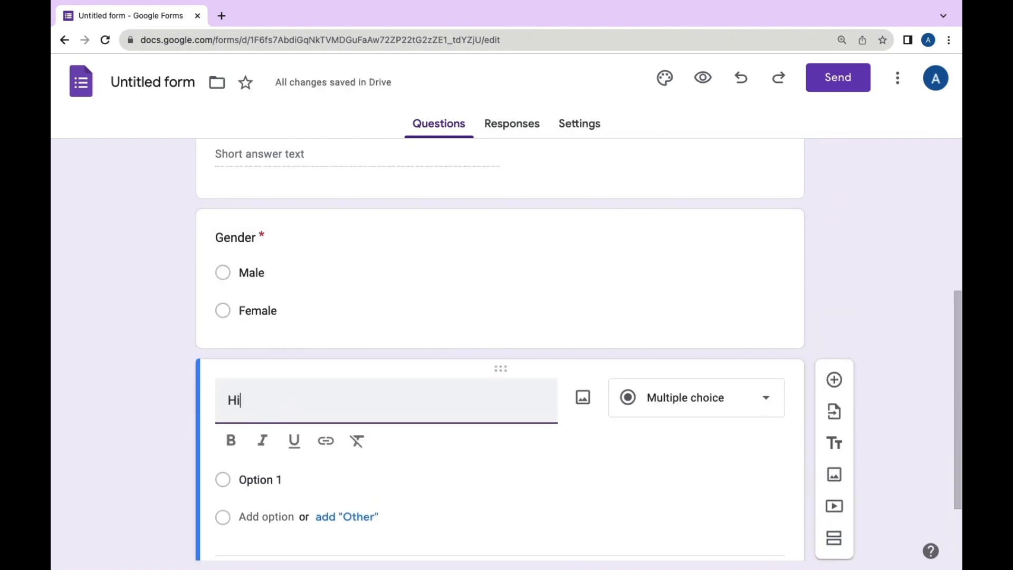
{"action": "type", "text": "Highest Qualification"}
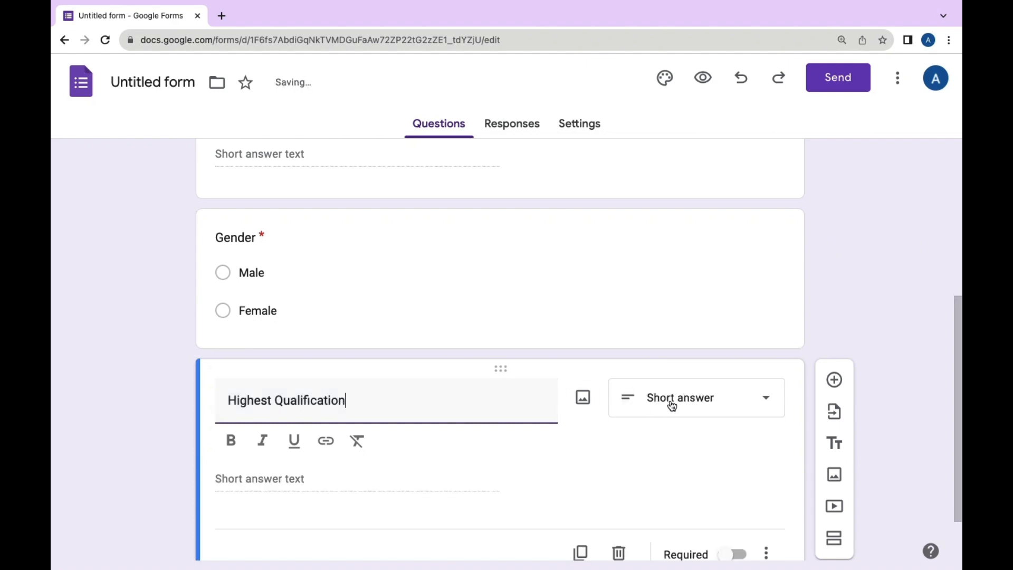
{"action": "left_click", "coordinate": [697, 397]}
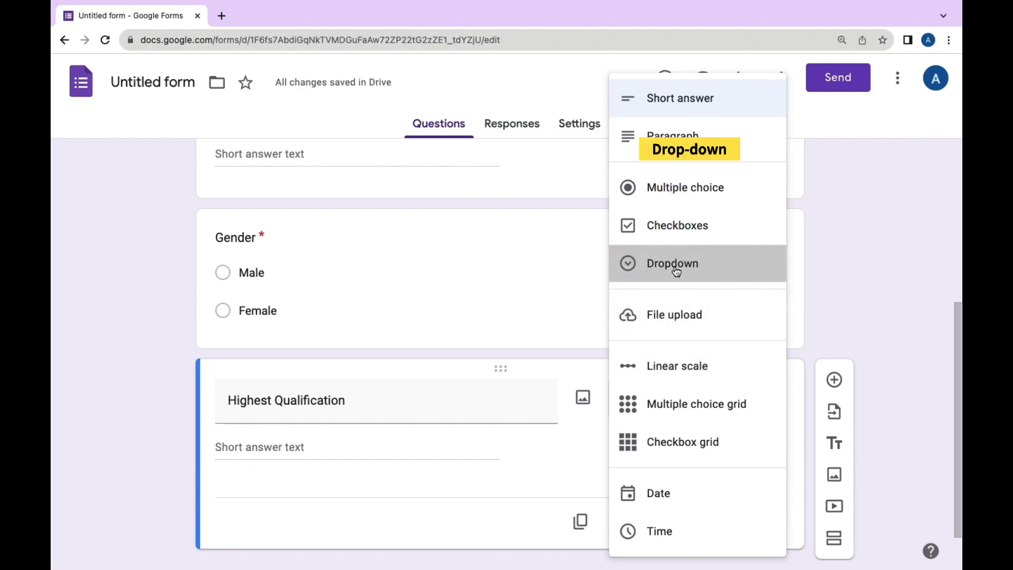
{"action": "left_click", "coordinate": [672, 263]}
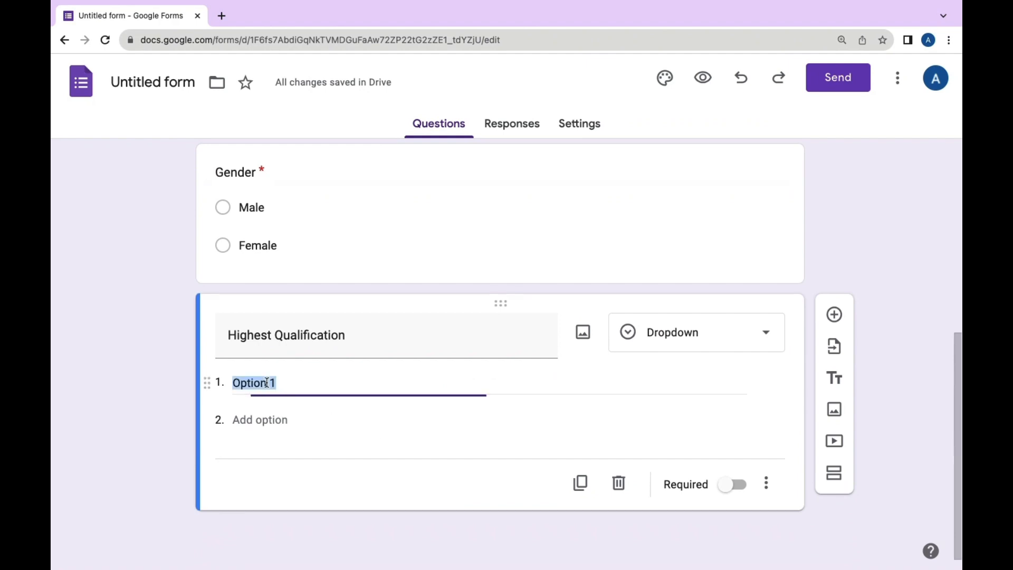
{"action": "type", "text": "School"}
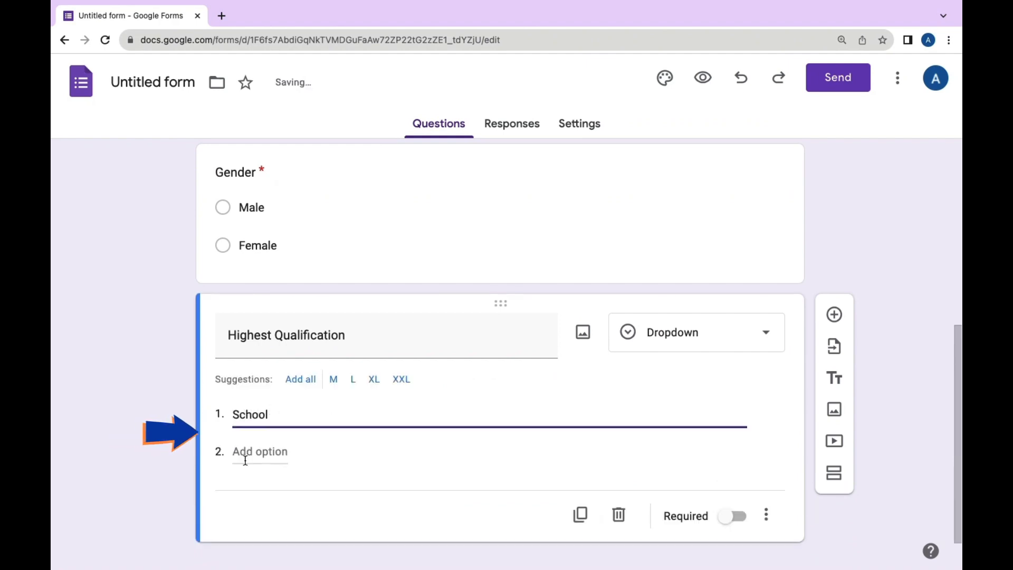
{"action": "type", "text": "Graduate"}
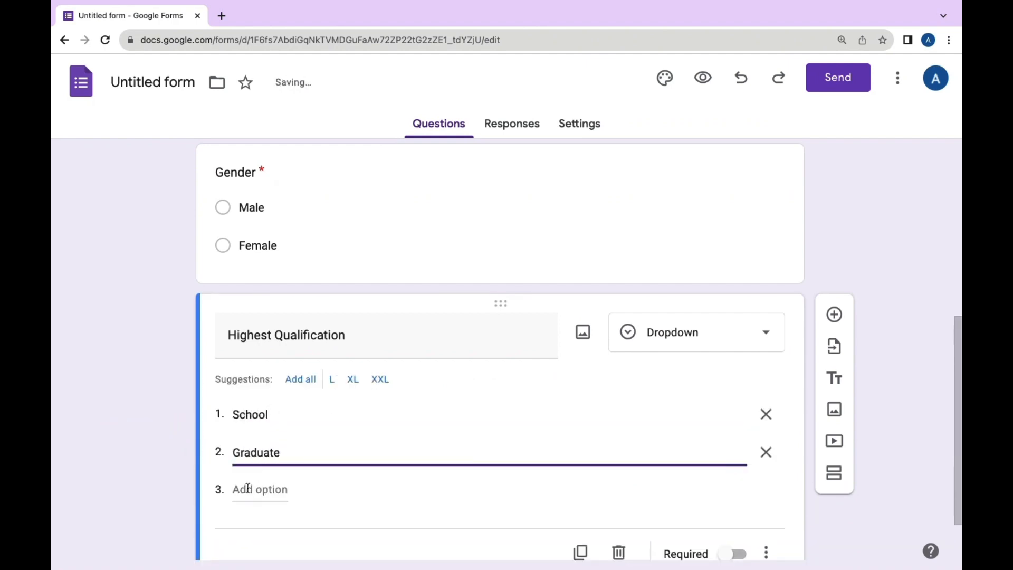
{"action": "type", "text": "Post Graduate"}
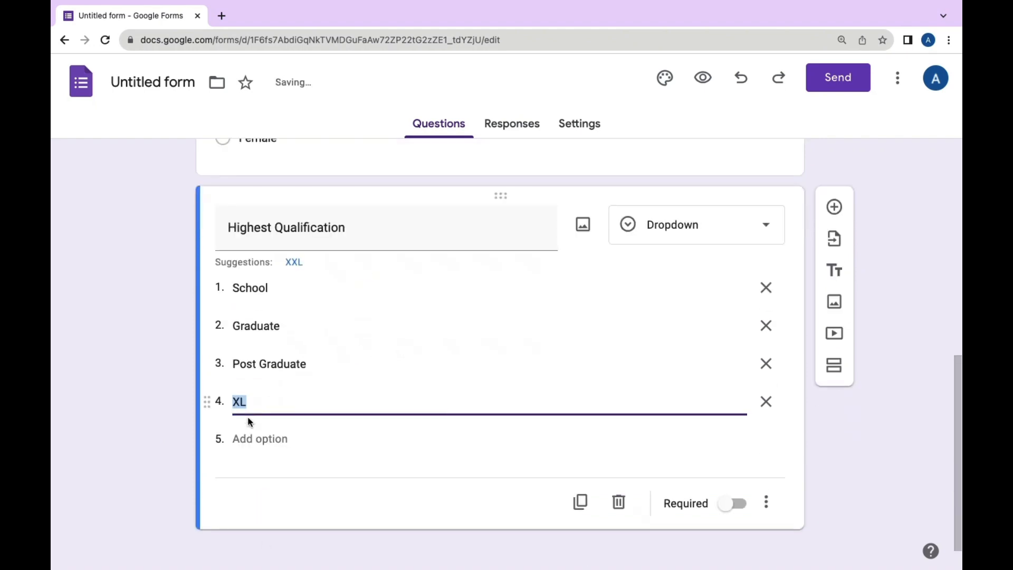
{"action": "type", "text": "Doctorate"}
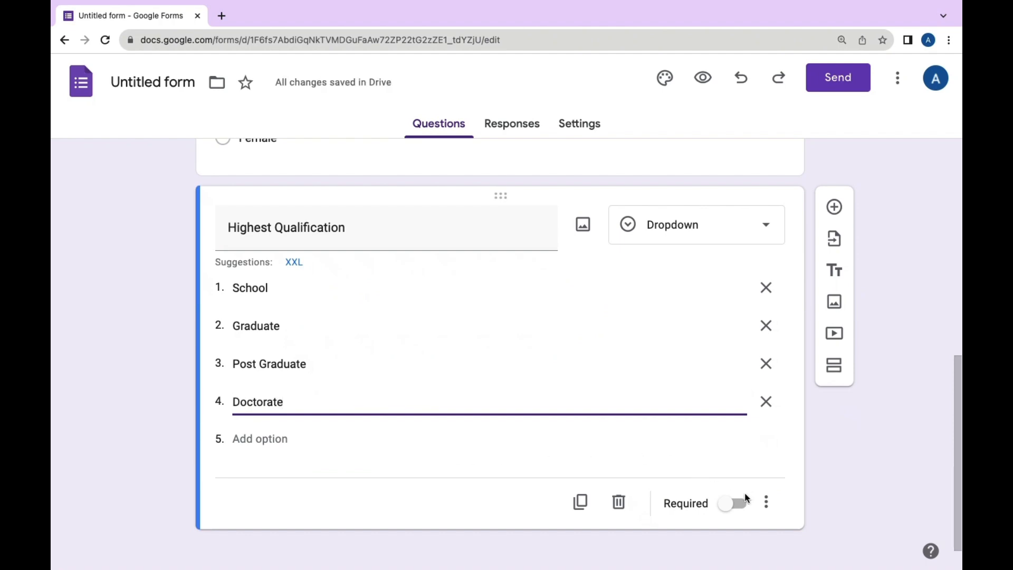
{"action": "left_click", "coordinate": [733, 502]}
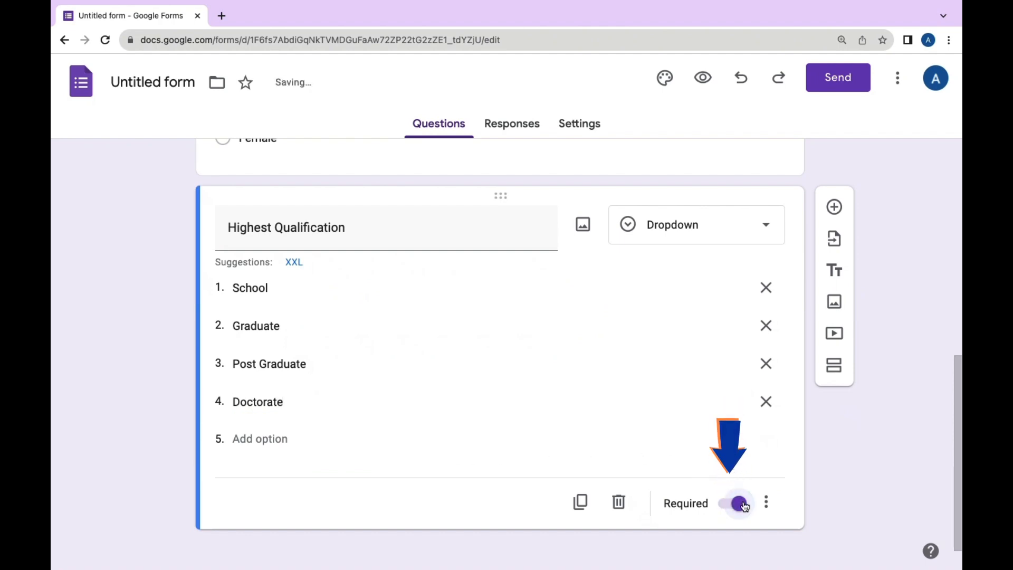
{"action": "left_click", "coordinate": [739, 504]}
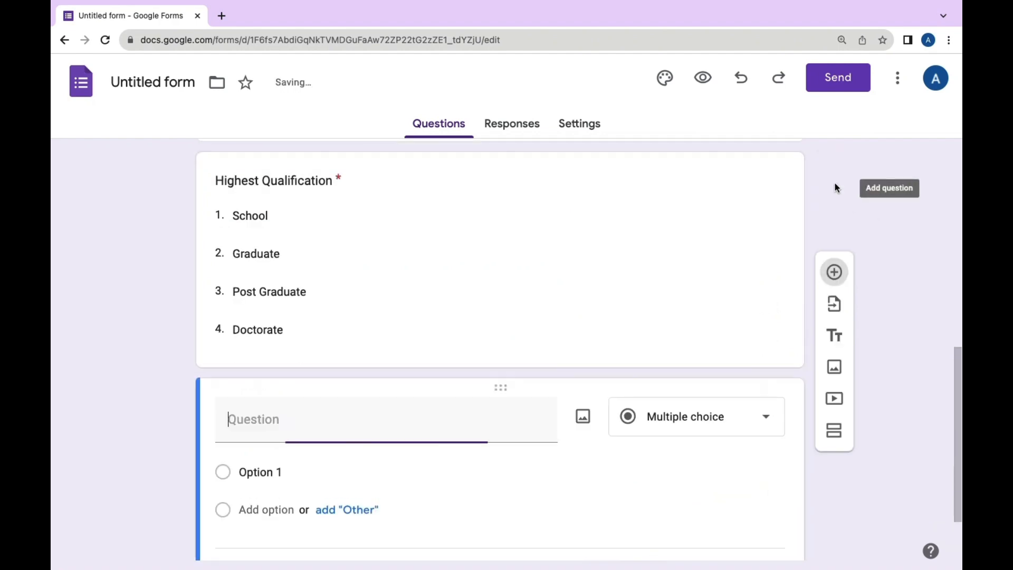
Step: Make the new question a required 1-to-5 linear scale titled 'Rate your experience'
{"action": "type", "text": "Rate your experience"}
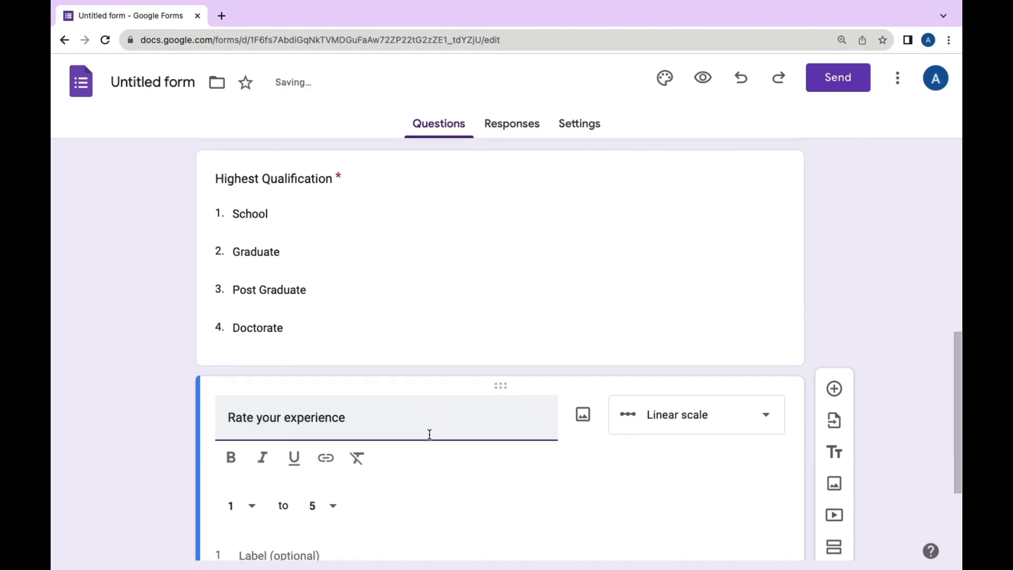
{"action": "left_click", "coordinate": [697, 414]}
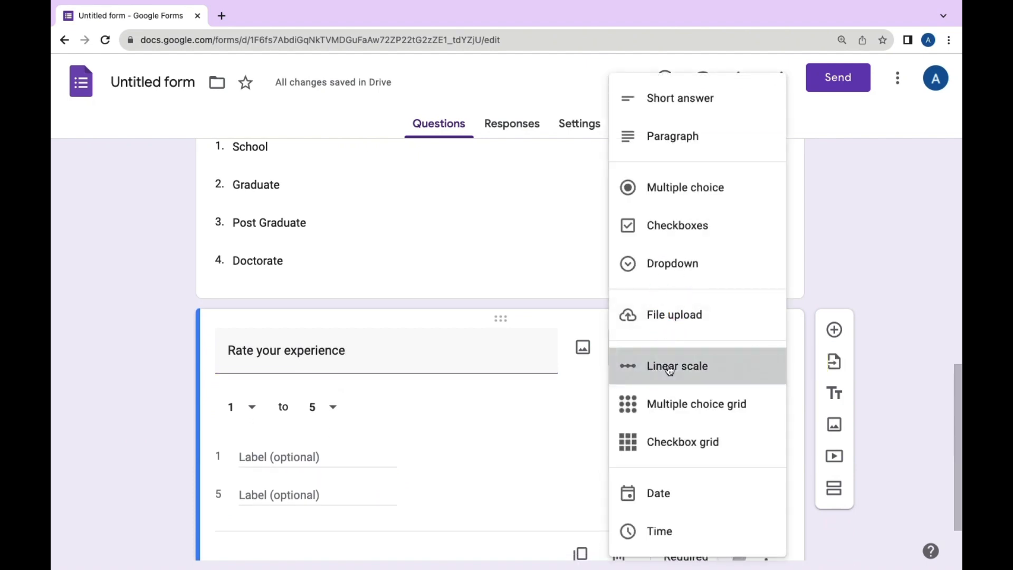
{"action": "left_click", "coordinate": [676, 366]}
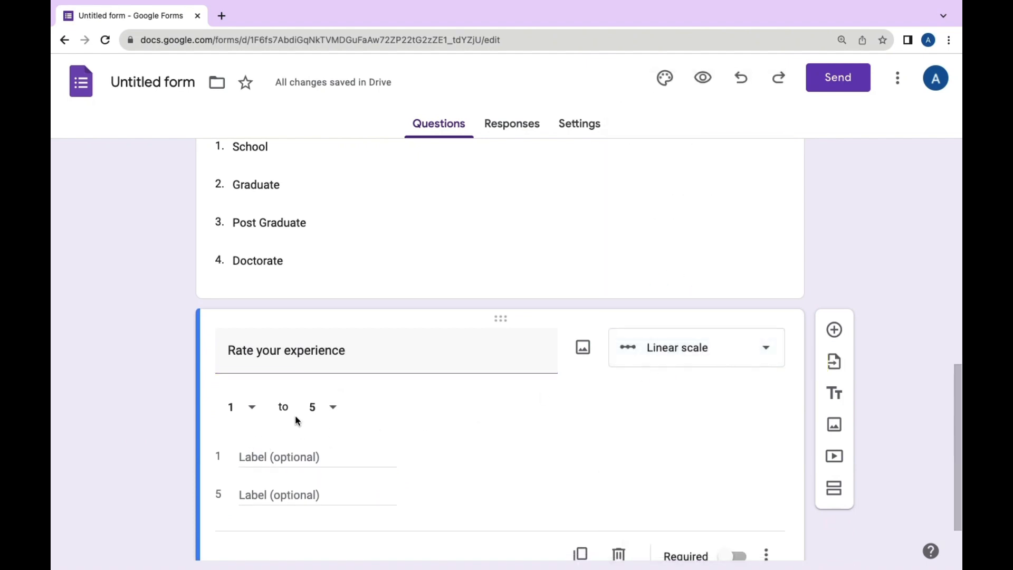
{"action": "scroll", "scroll_direction": "down", "scroll_amount": 3}
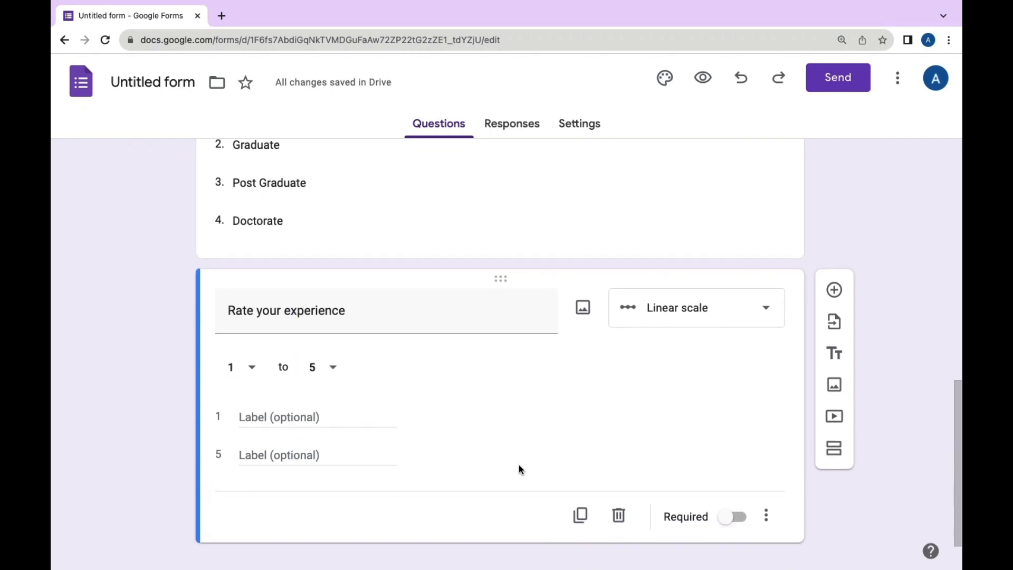
{"action": "scroll", "scroll_direction": "down", "scroll_amount": 3}
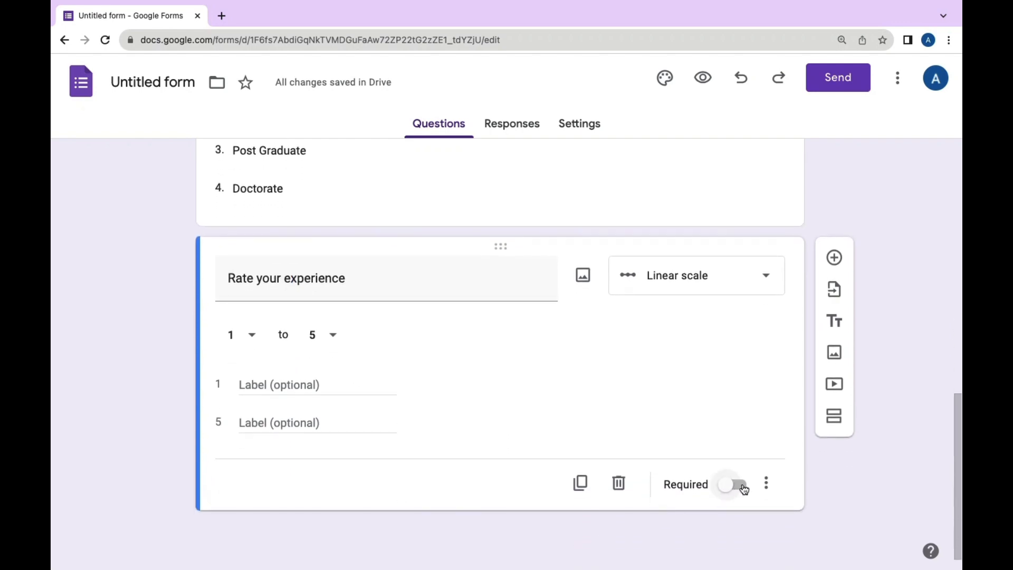
{"action": "left_click", "coordinate": [733, 484]}
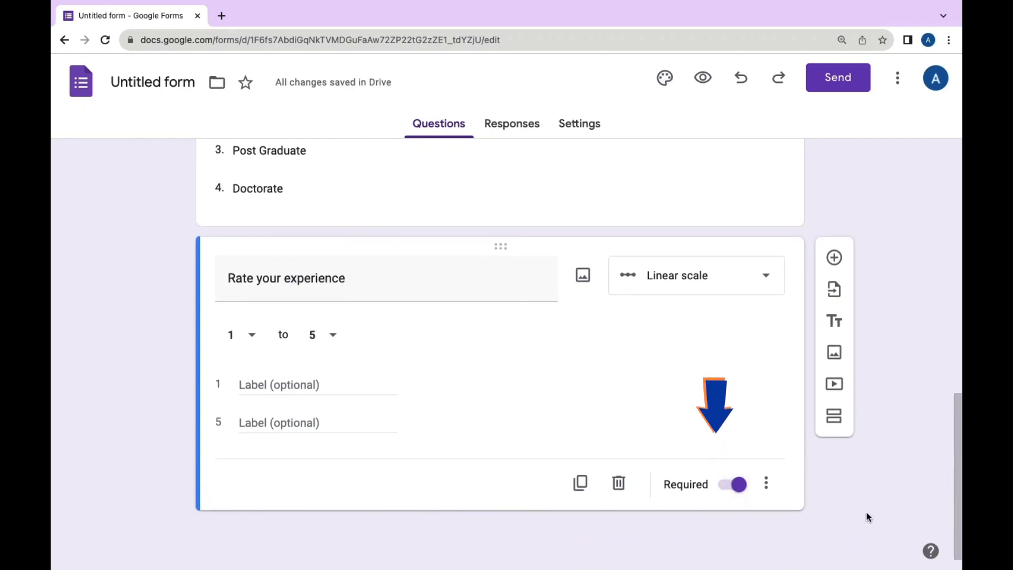
{"action": "mouse_move", "coordinate": [834, 258]}
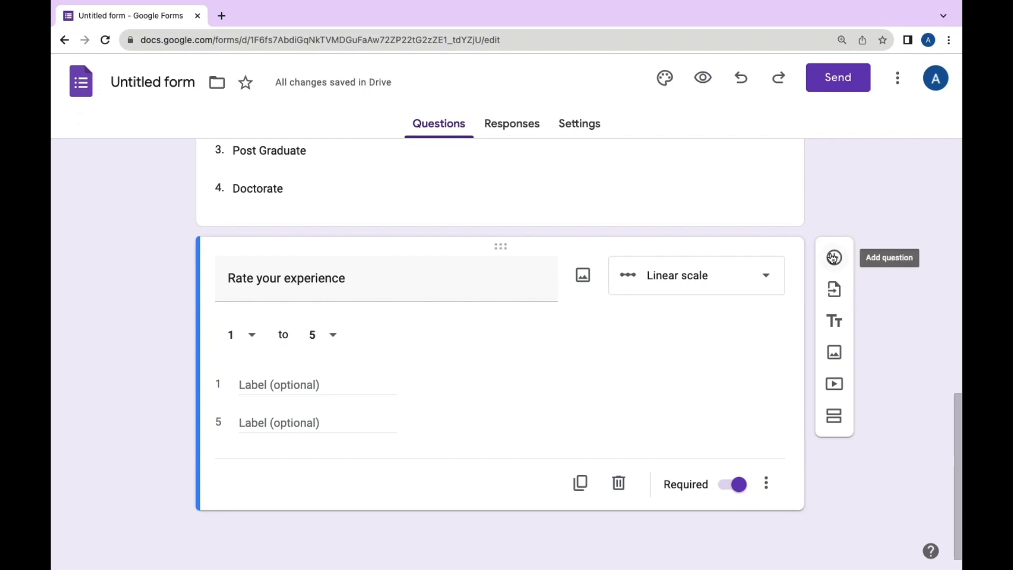
Step: Add a multiple choice grid question titled 'The trainer'
{"action": "left_click", "coordinate": [833, 258]}
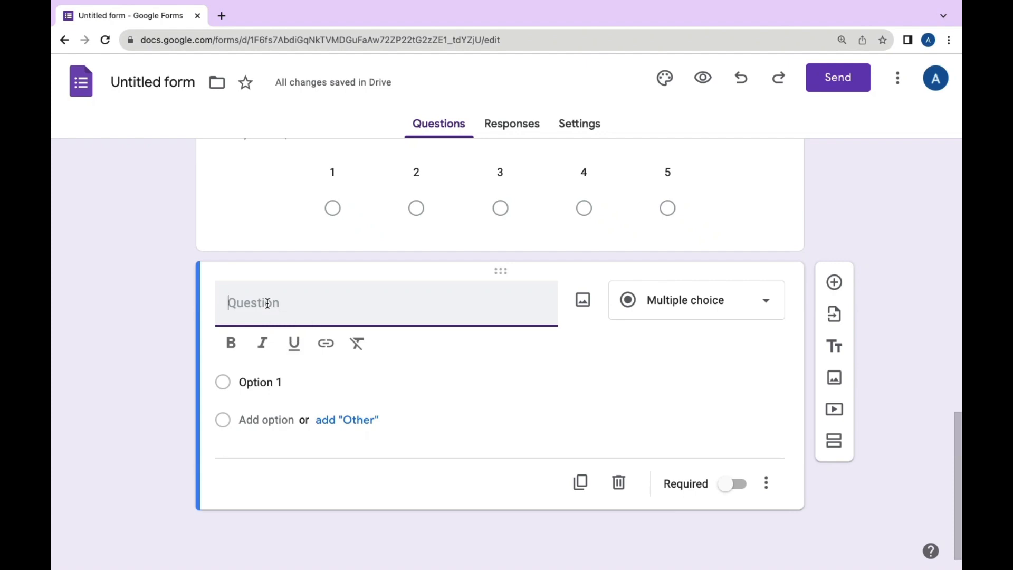
{"action": "type", "text": "The trainer"}
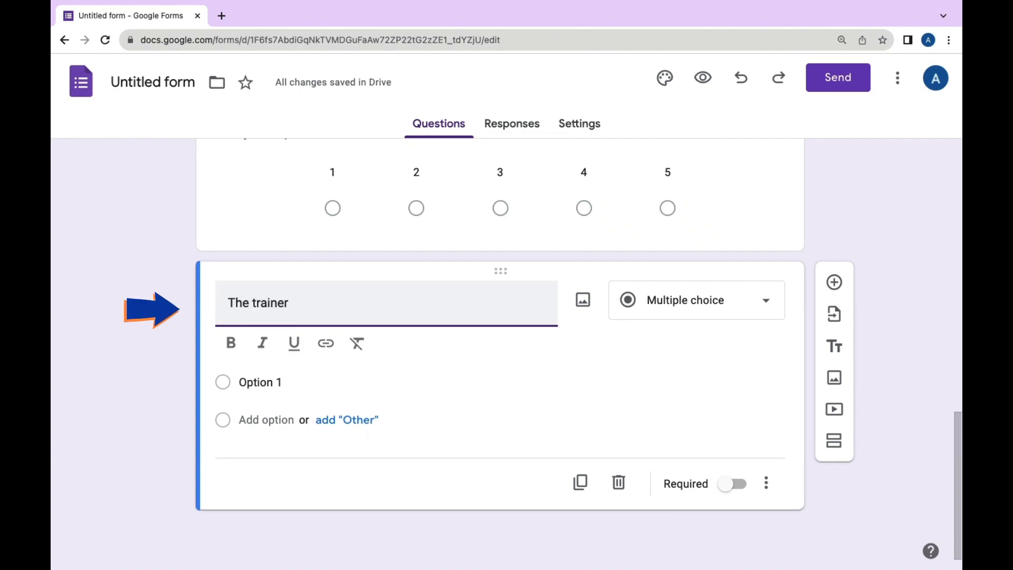
{"action": "left_click", "coordinate": [697, 299]}
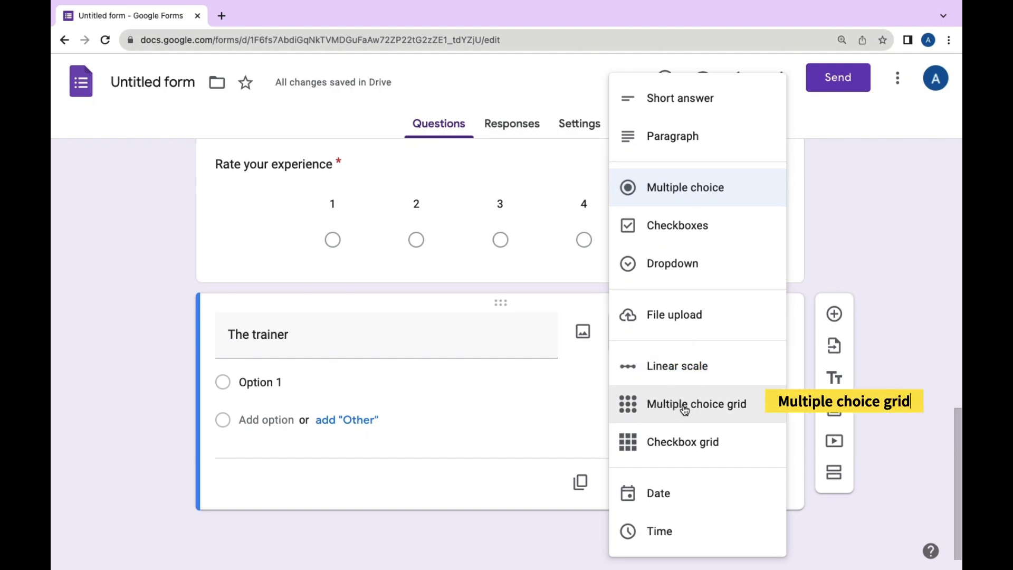
{"action": "left_click", "coordinate": [696, 403]}
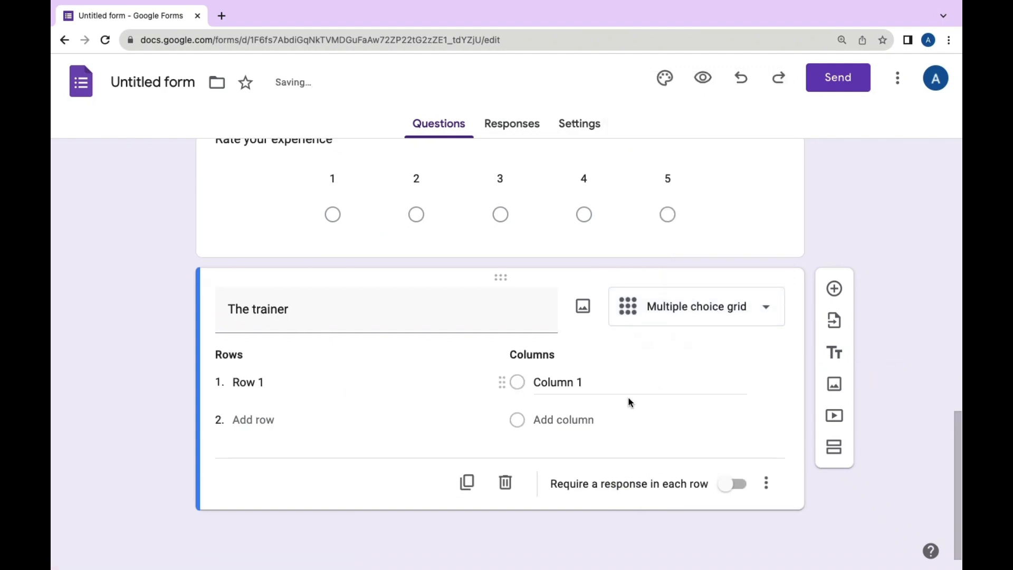
Step: Fill the grid with trainer statements and columns Never, Sometimes, Usually, Always
{"action": "double_click", "coordinate": [247, 382]}
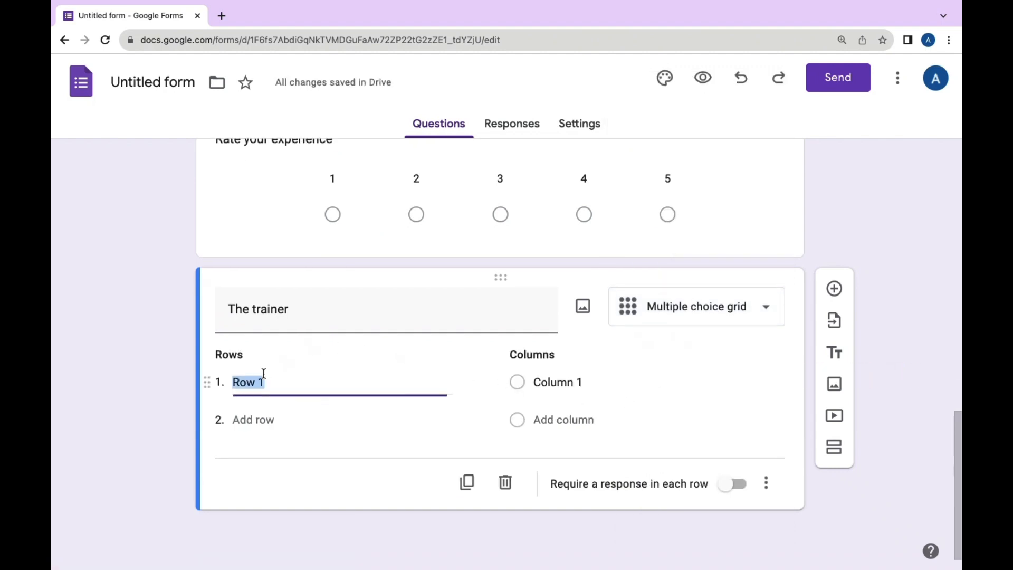
{"action": "type", "text": "Was knoweldgeable"}
{"action": "left_click", "coordinate": [340, 420]}
{"action": "type", "text": "Explained the concept very well"}
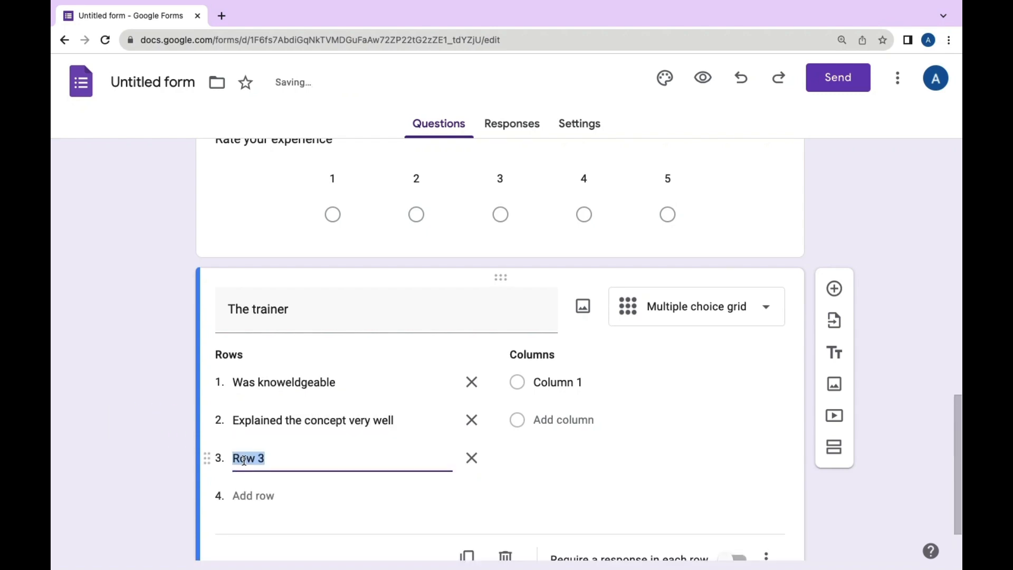
{"action": "type", "text": "Accelerated"}
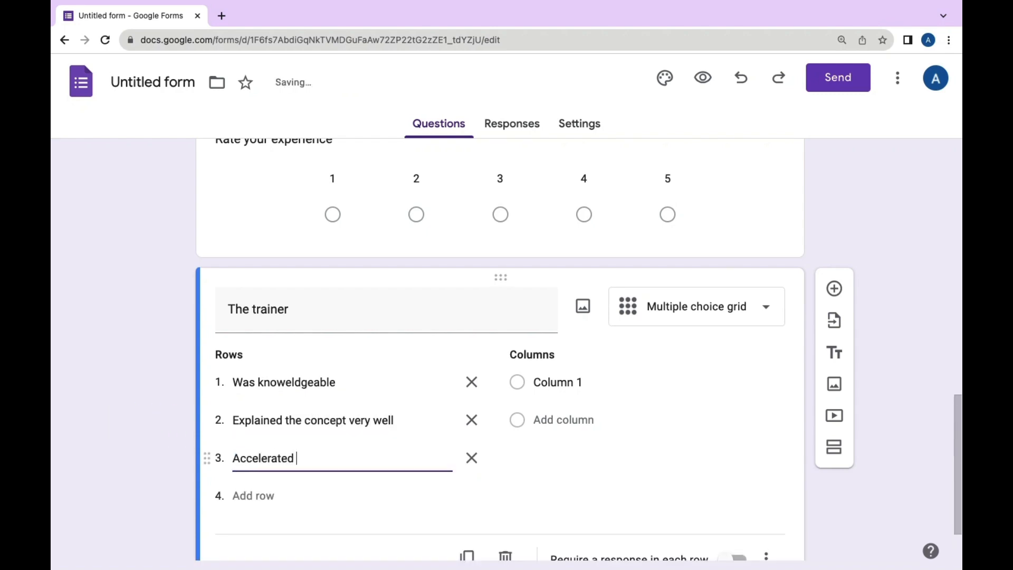
{"action": "type", "text": "the learning"}
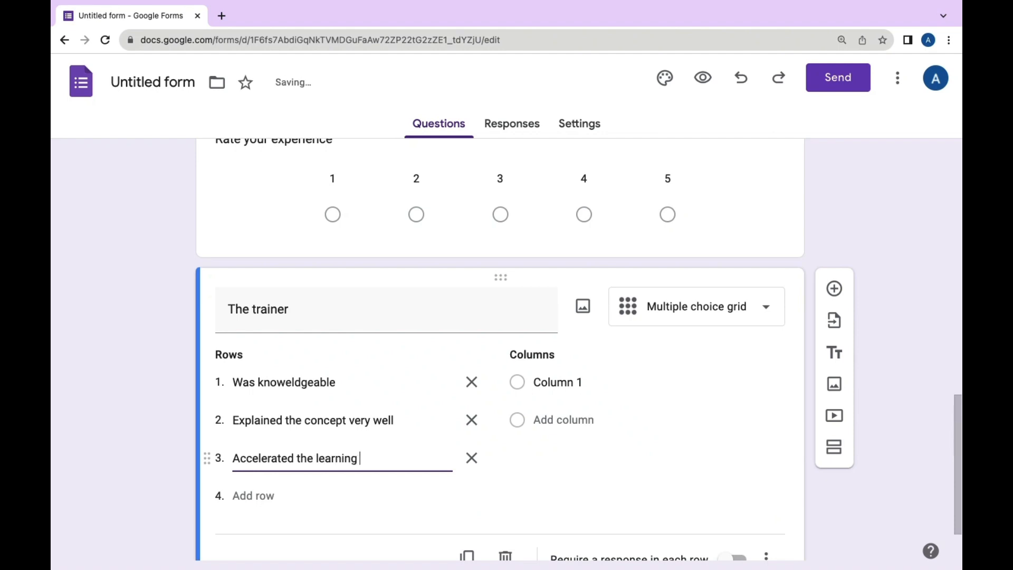
{"action": "type", "text": "by doing activities"}
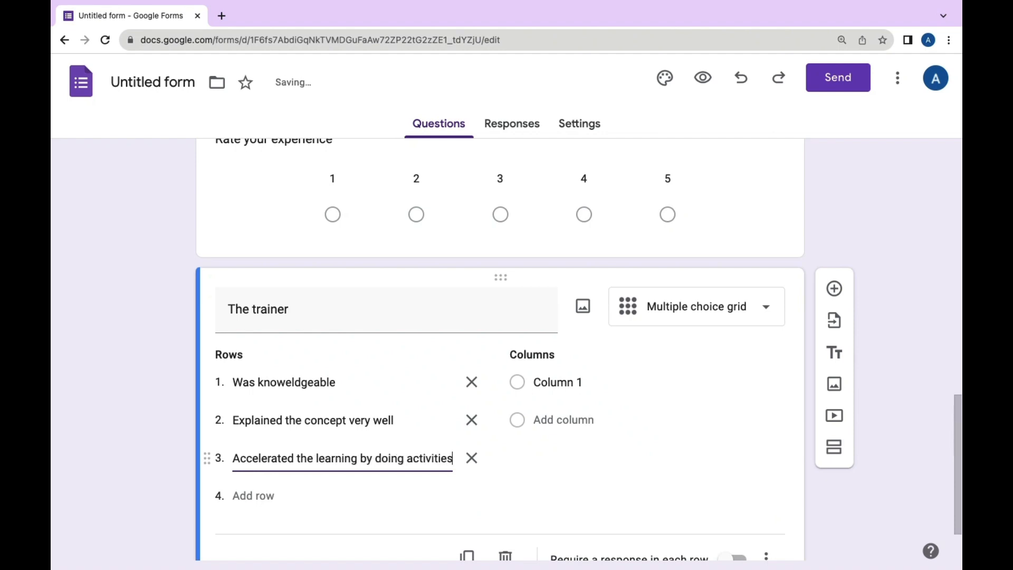
{"action": "left_click", "coordinate": [558, 382]}
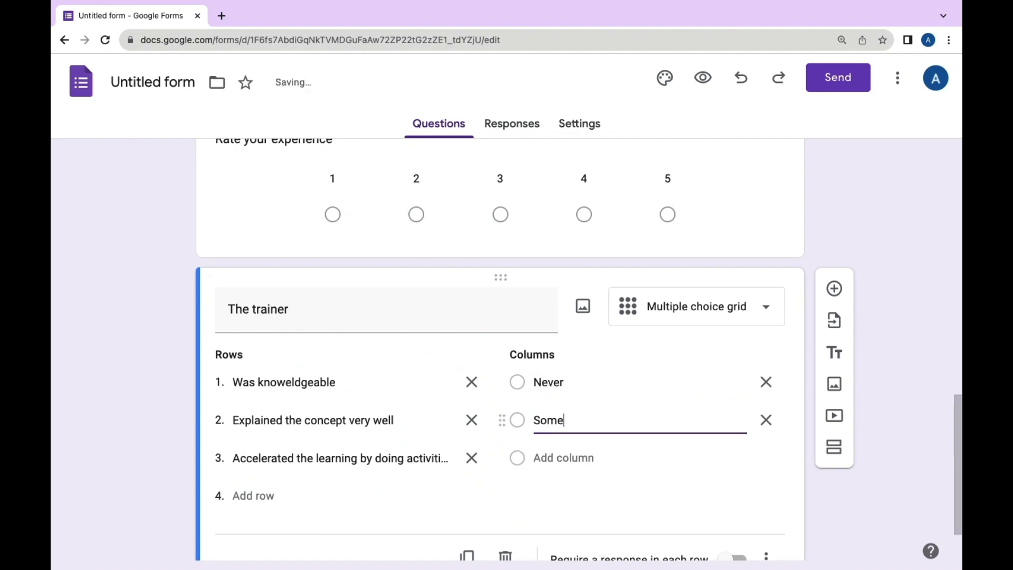
{"action": "type", "text": "Usually"}
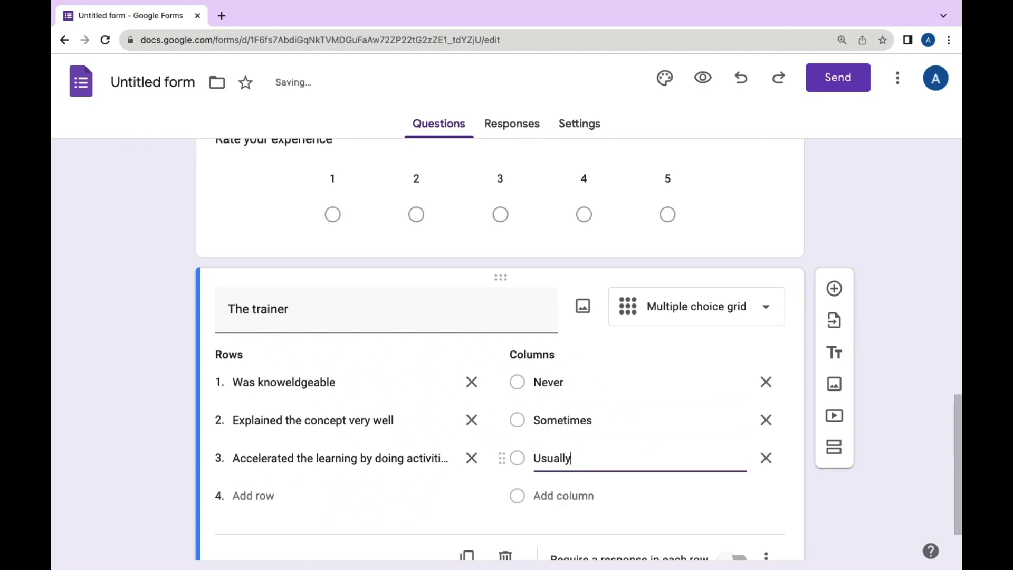
{"action": "type", "text": "Always"}
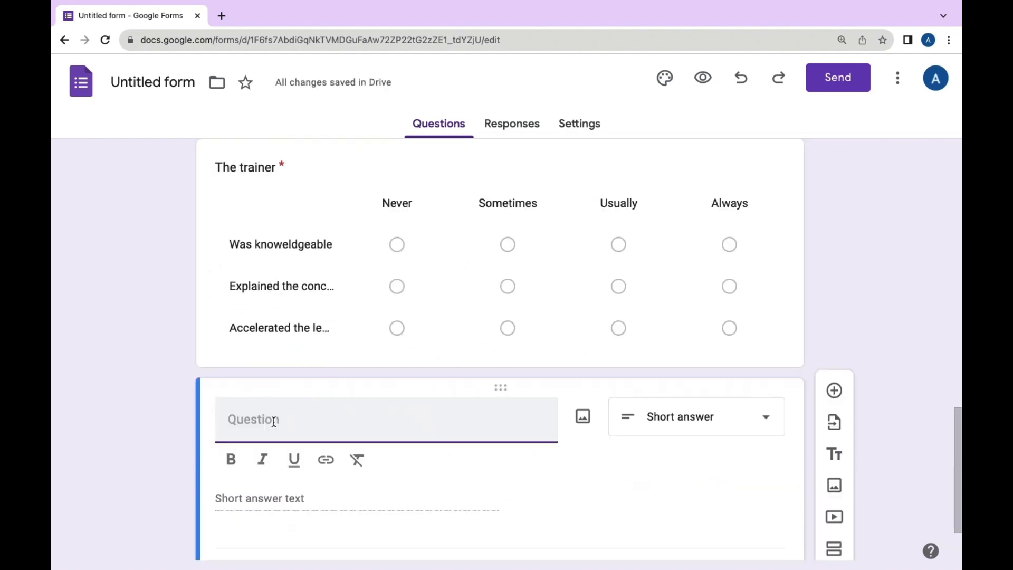
Step: Add a 'Your comments' question with Paragraph answers
{"action": "type", "text": "Your comments"}
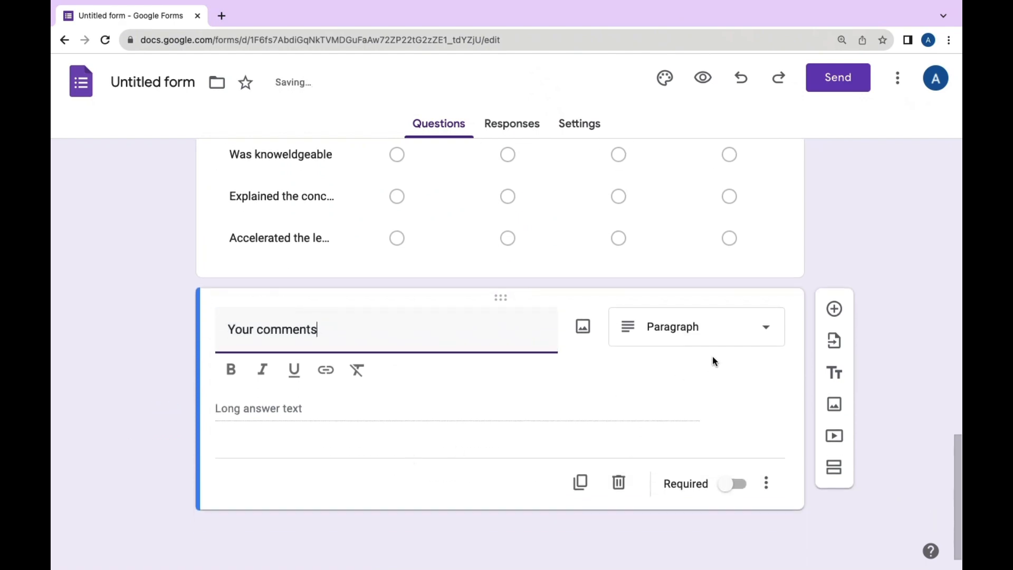
{"action": "left_click", "coordinate": [696, 327]}
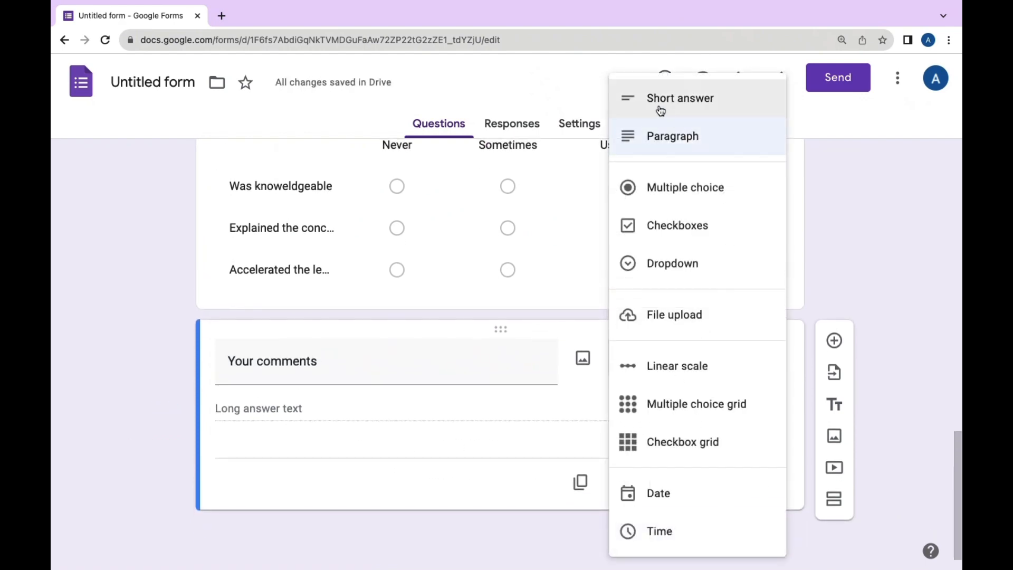
{"action": "mouse_move", "coordinate": [676, 142]}
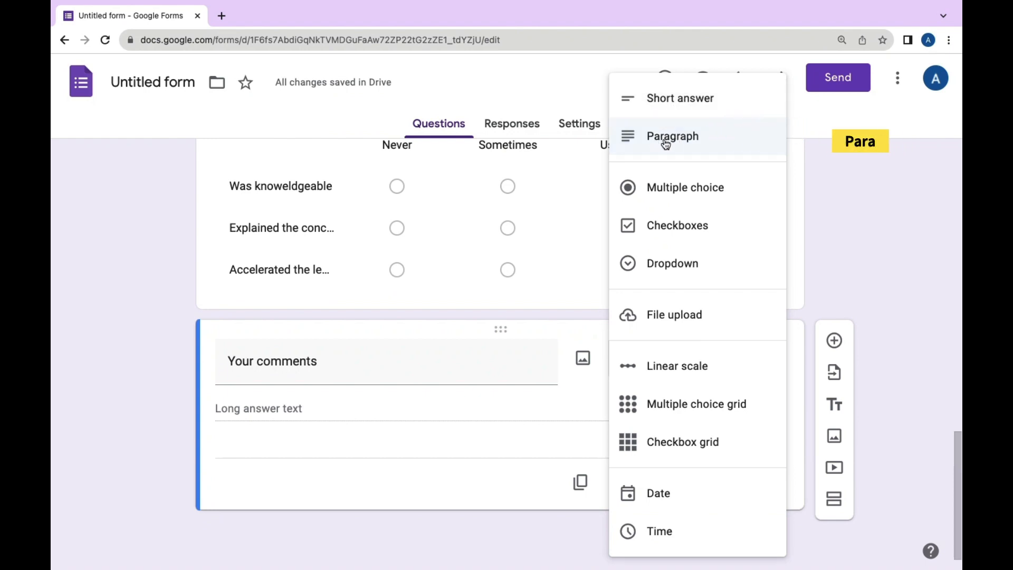
{"action": "left_click", "coordinate": [672, 136]}
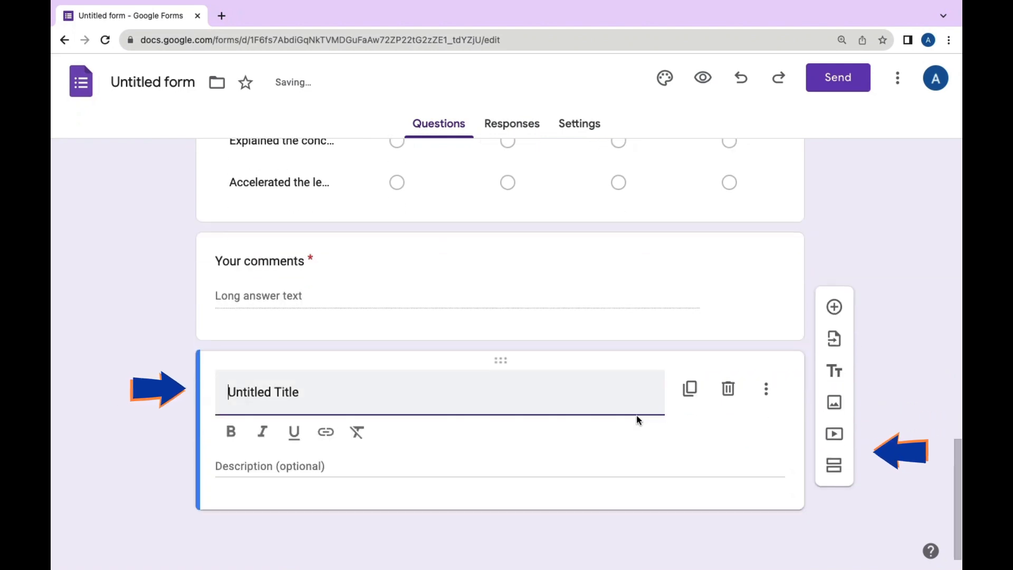
Step: Name the new title block 'Suggestion for organizers'
{"action": "type", "text": "Sug"}
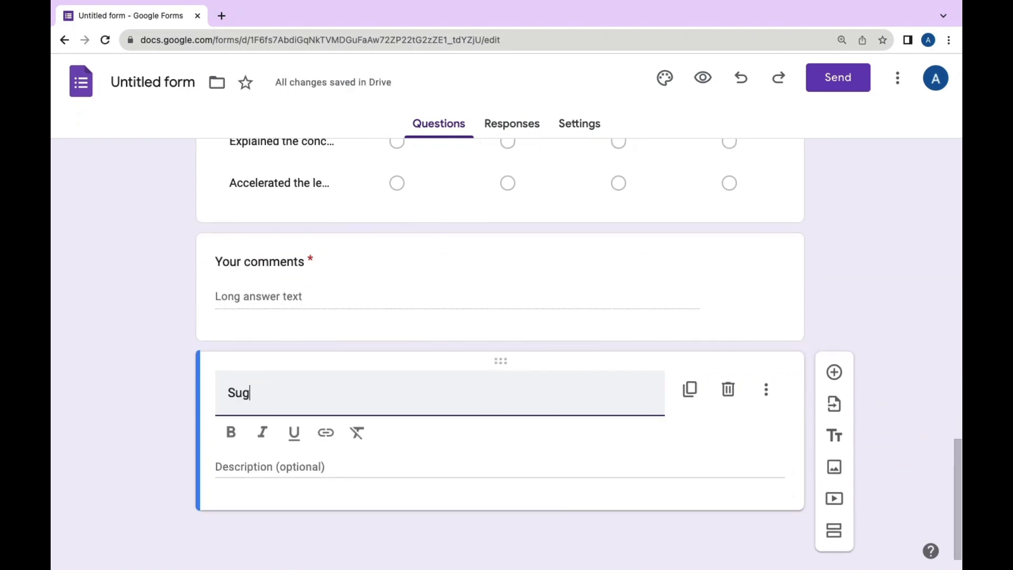
{"action": "type", "text": "gestion for or"}
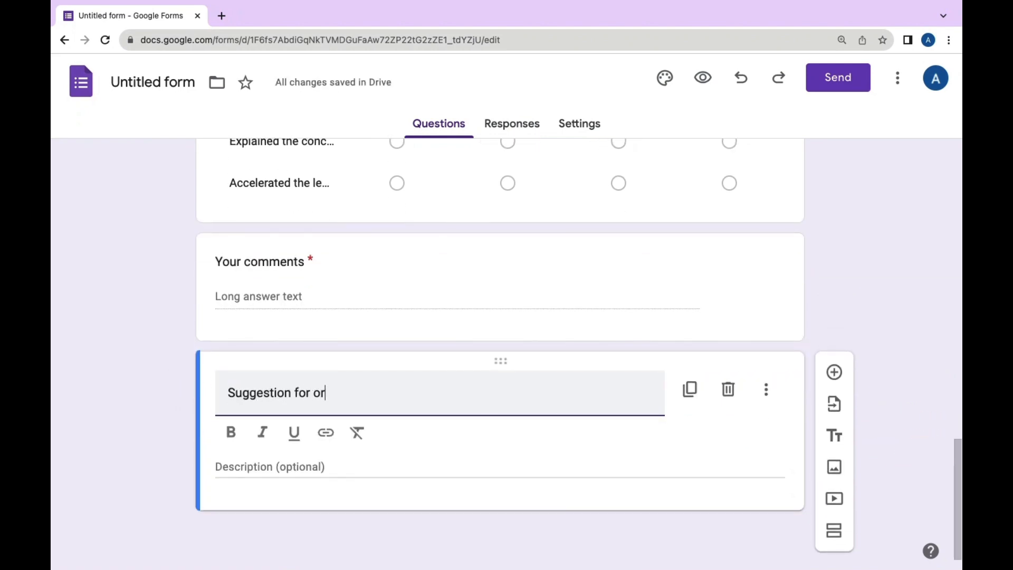
{"action": "type", "text": "ganizers"}
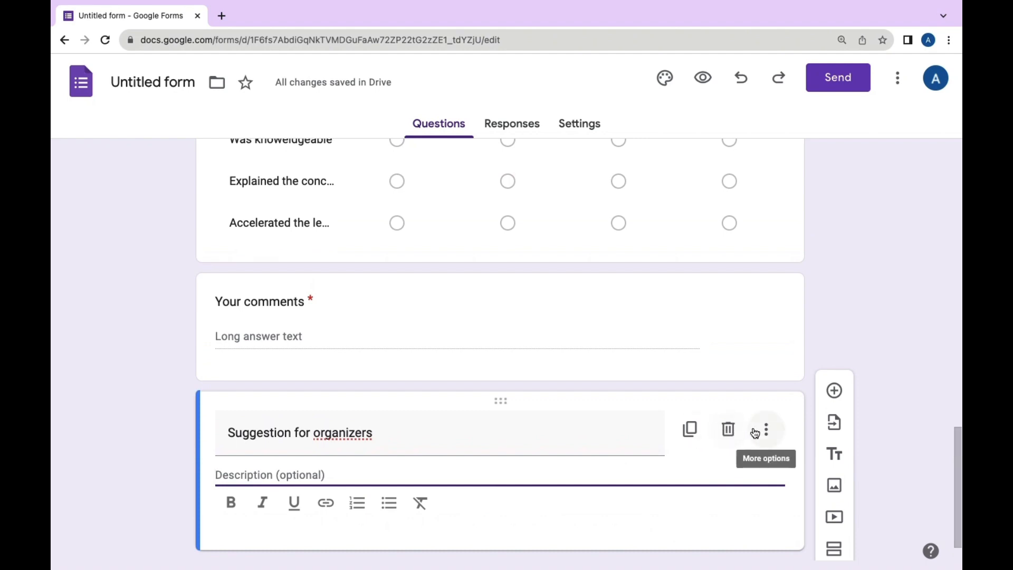
{"action": "left_click", "coordinate": [765, 429]}
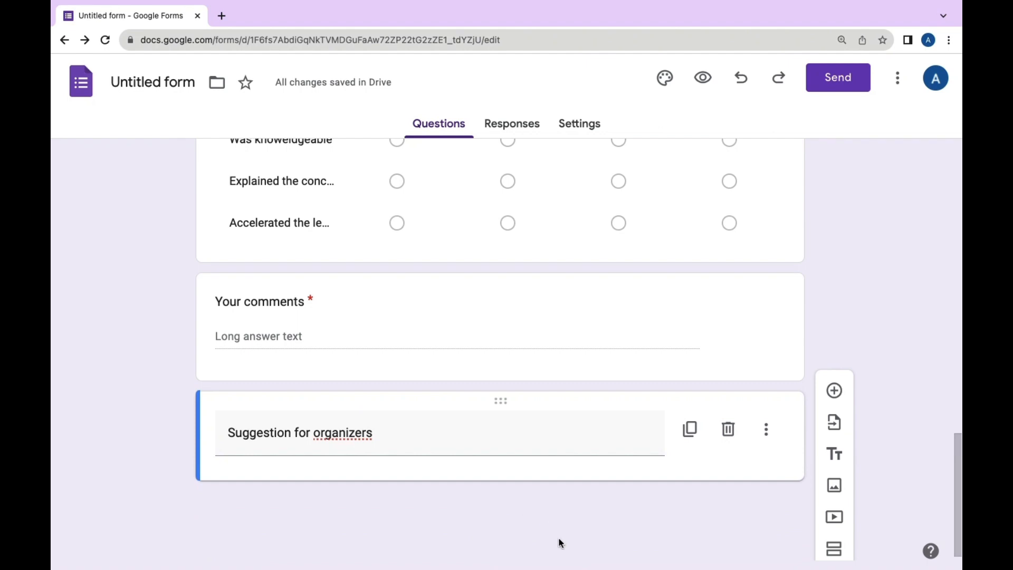
{"action": "mouse_move", "coordinate": [855, 363]}
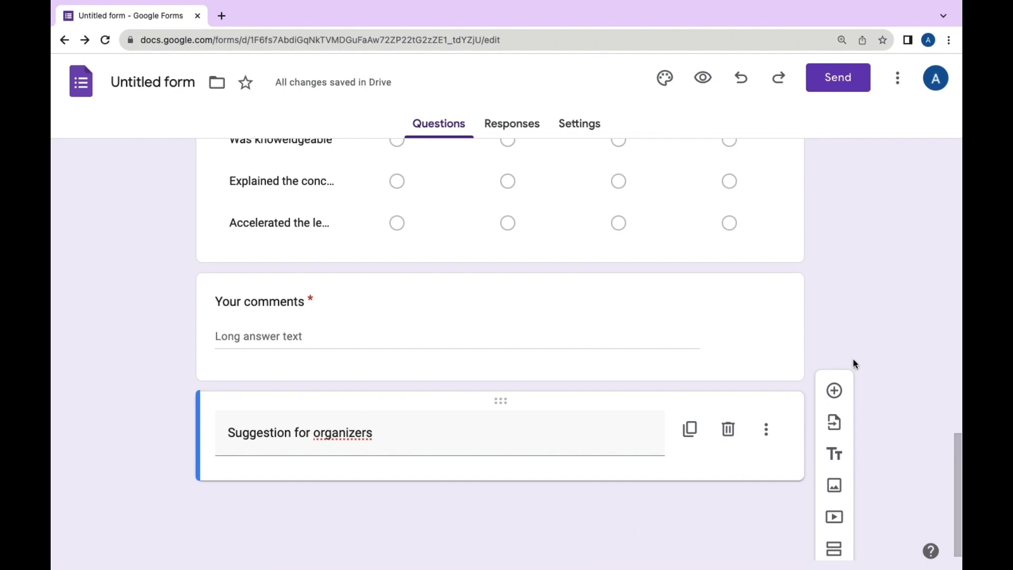
{"action": "mouse_move", "coordinate": [833, 392]}
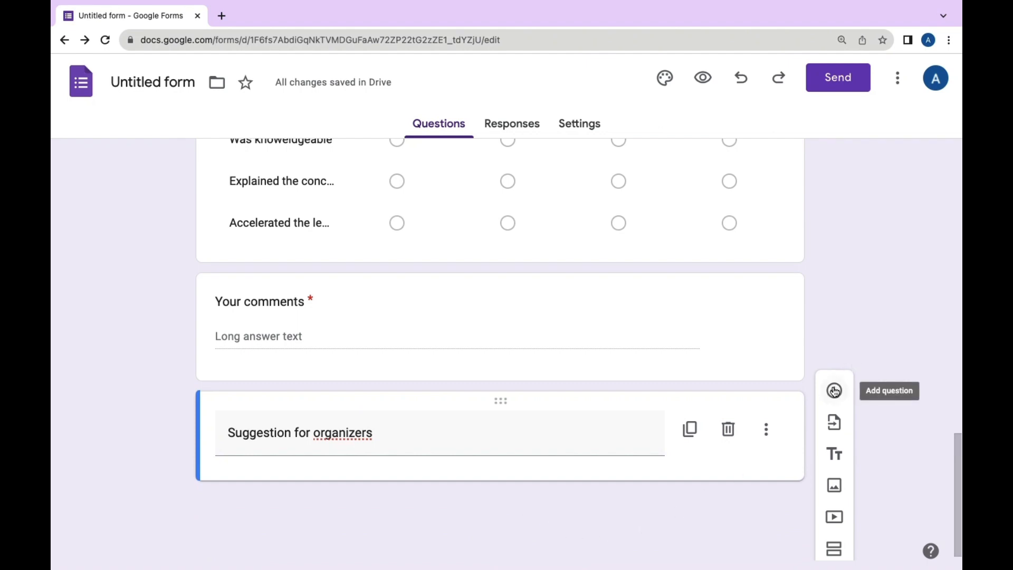
Step: Add a Time question below Suggestion for organizers: 'Preferred time for starting the workshop'
{"action": "left_click", "coordinate": [832, 391]}
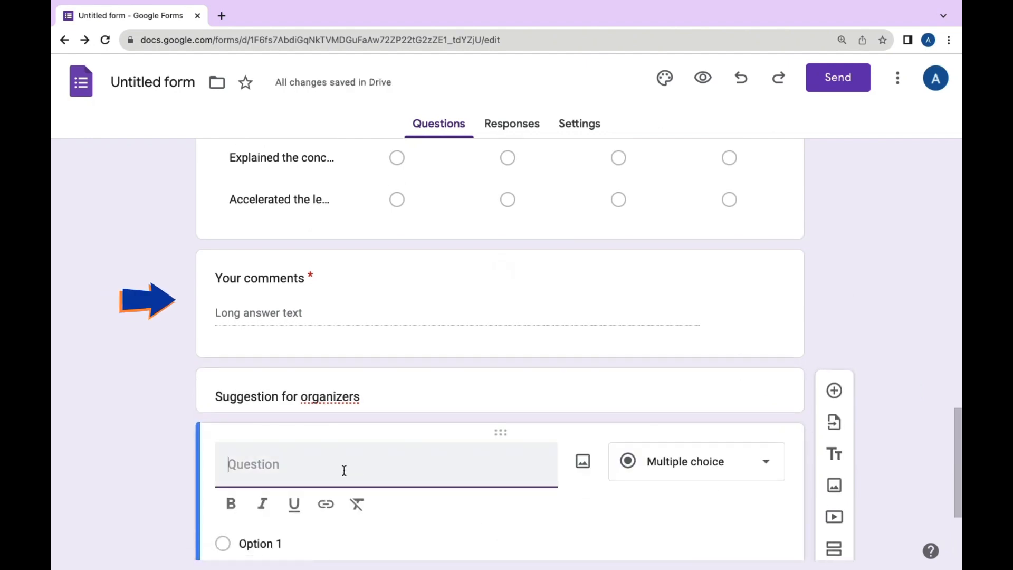
{"action": "scroll", "scroll_direction": "down", "scroll_amount": 3}
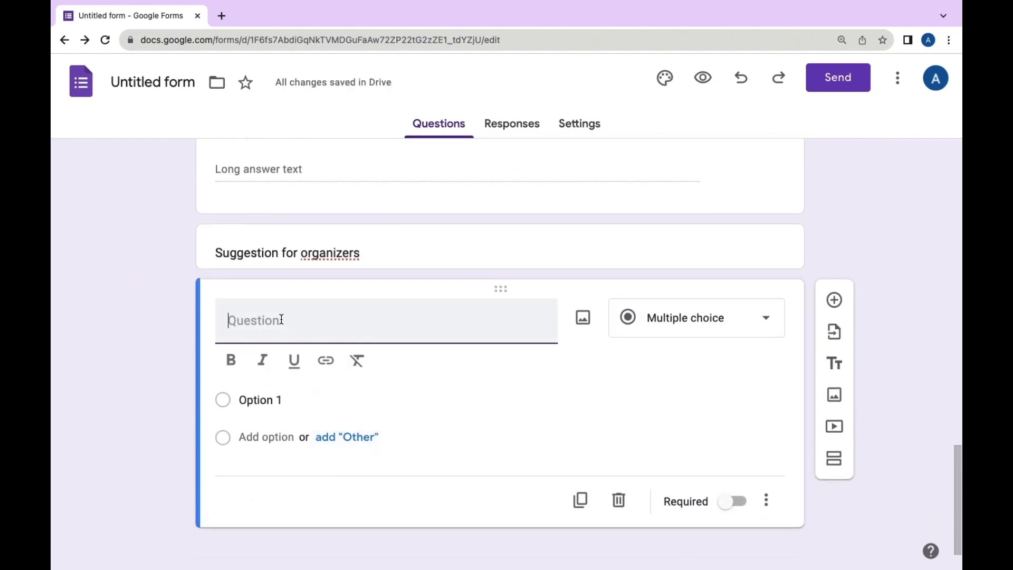
{"action": "type", "text": "Preferred ti"}
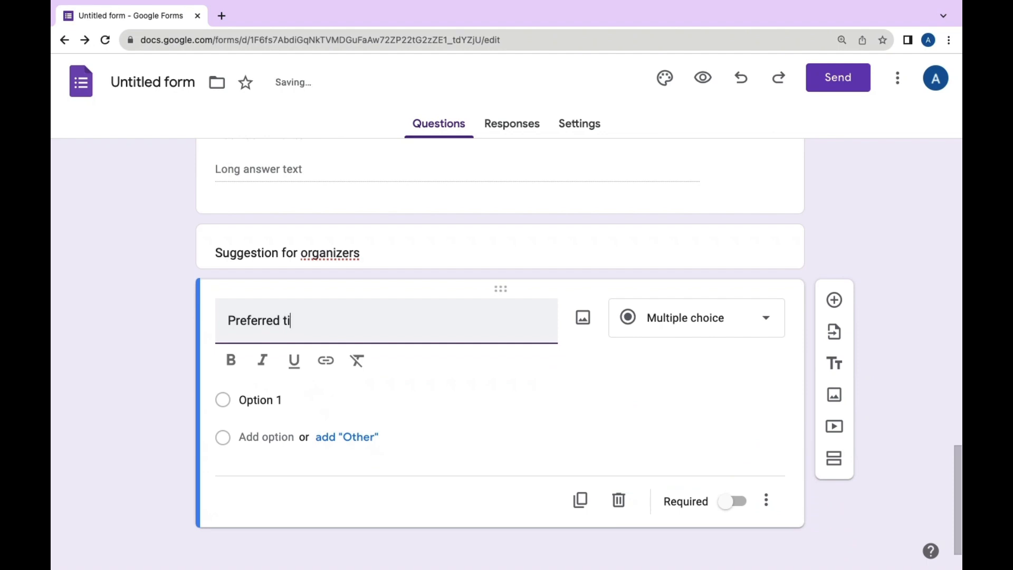
{"action": "type", "text": "me for starting the workshop"}
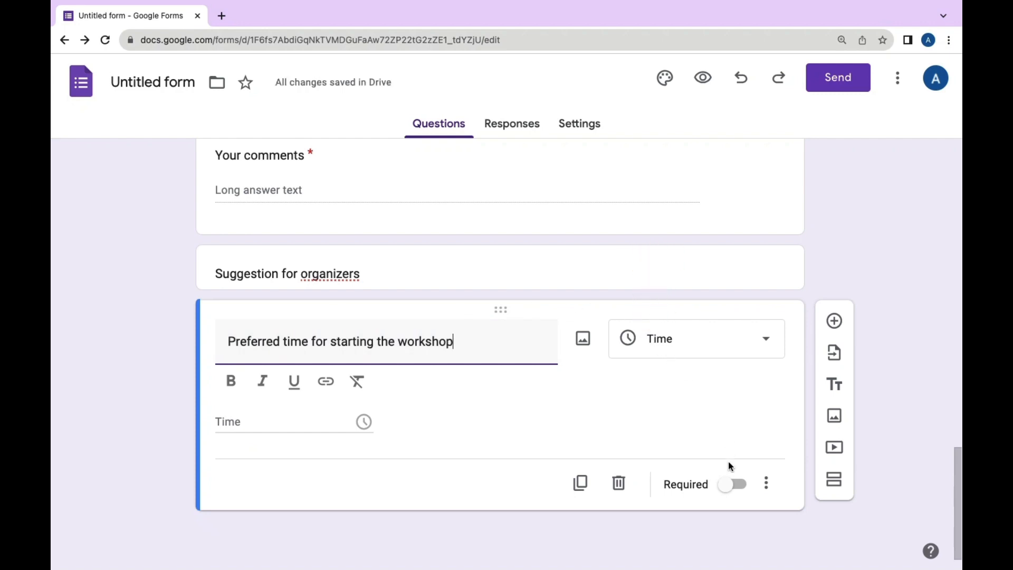
{"action": "mouse_move", "coordinate": [741, 487]}
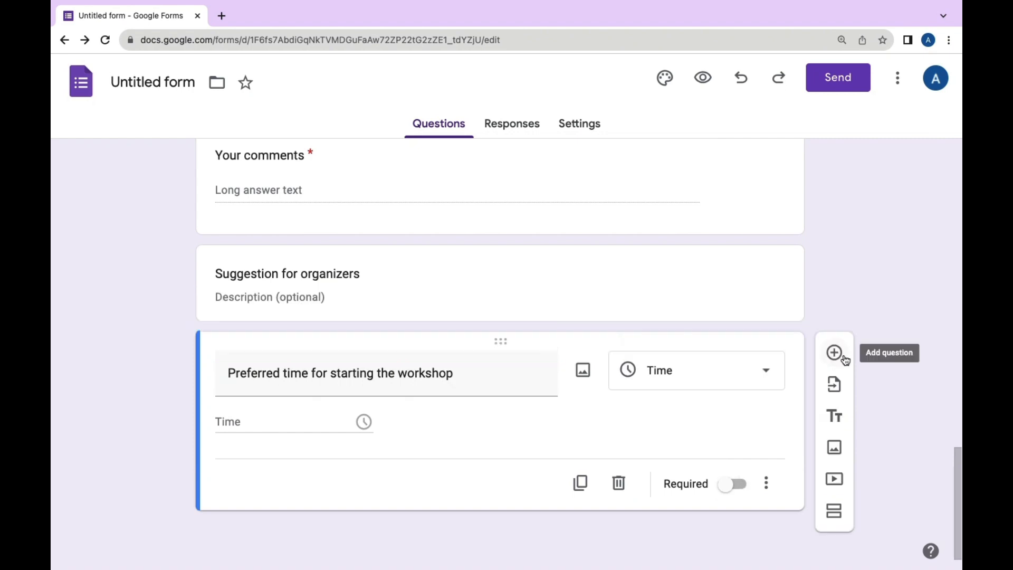
Step: Add a new checkbox question titled 'The workshop' after the time question
{"action": "left_click", "coordinate": [834, 352]}
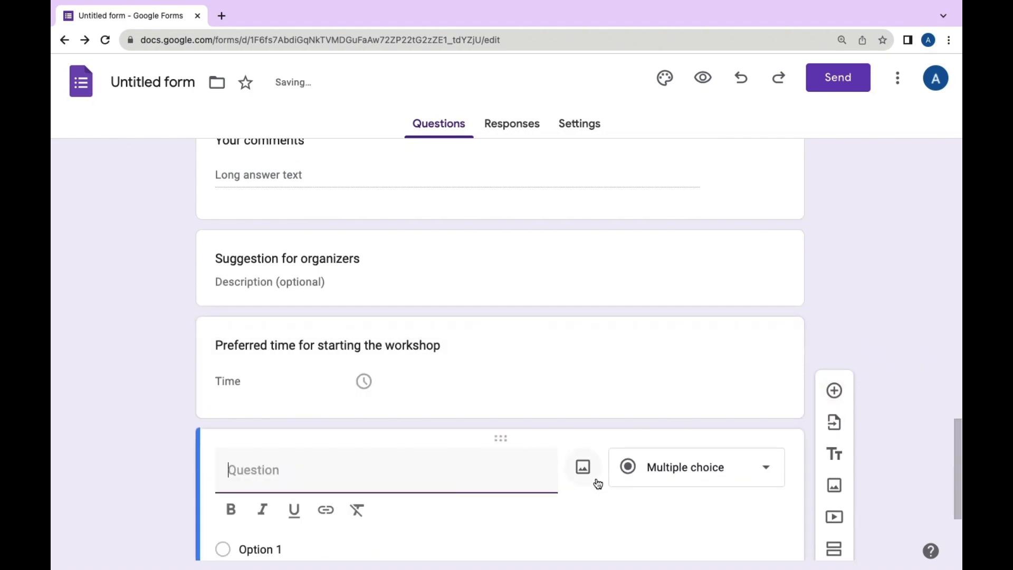
{"action": "scroll", "scroll_direction": "down", "scroll_amount": 3}
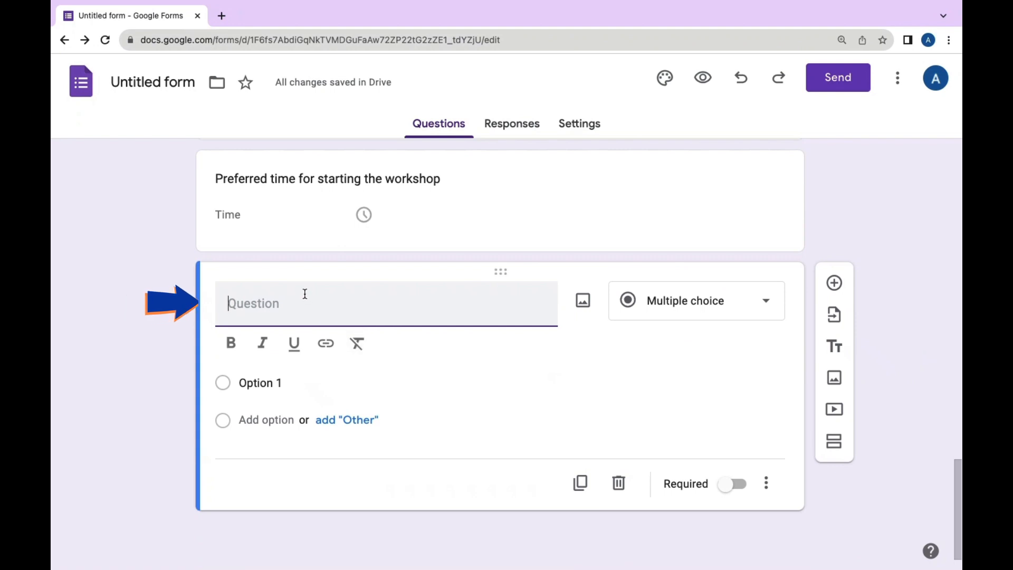
{"action": "type", "text": "The worksh"}
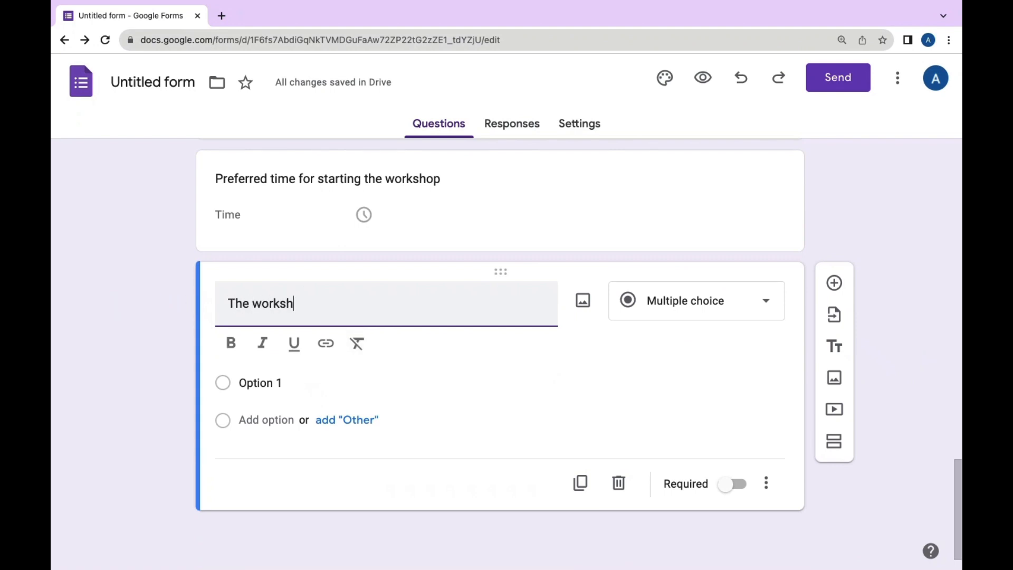
{"action": "type", "text": "op"}
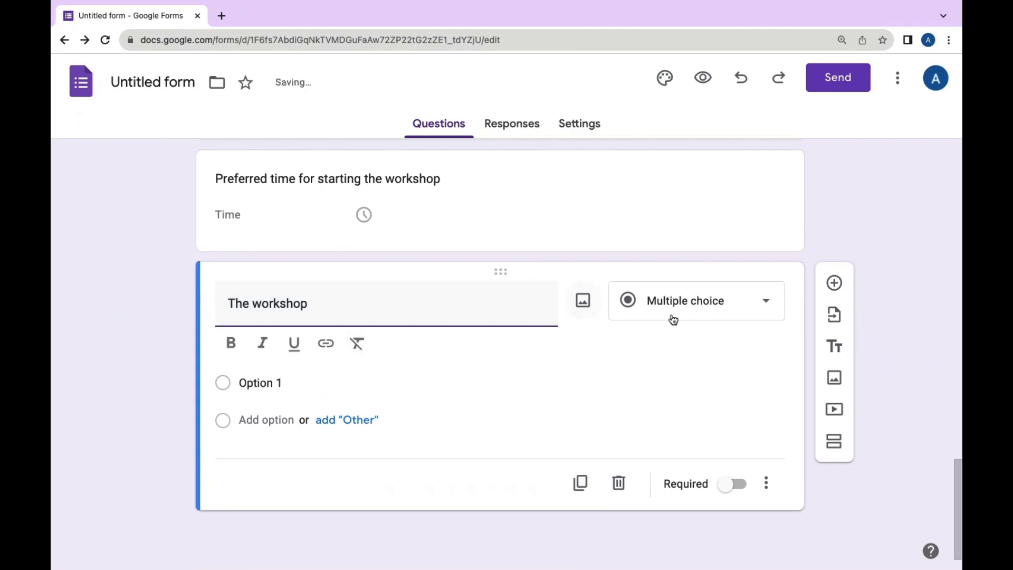
{"action": "left_click", "coordinate": [697, 301]}
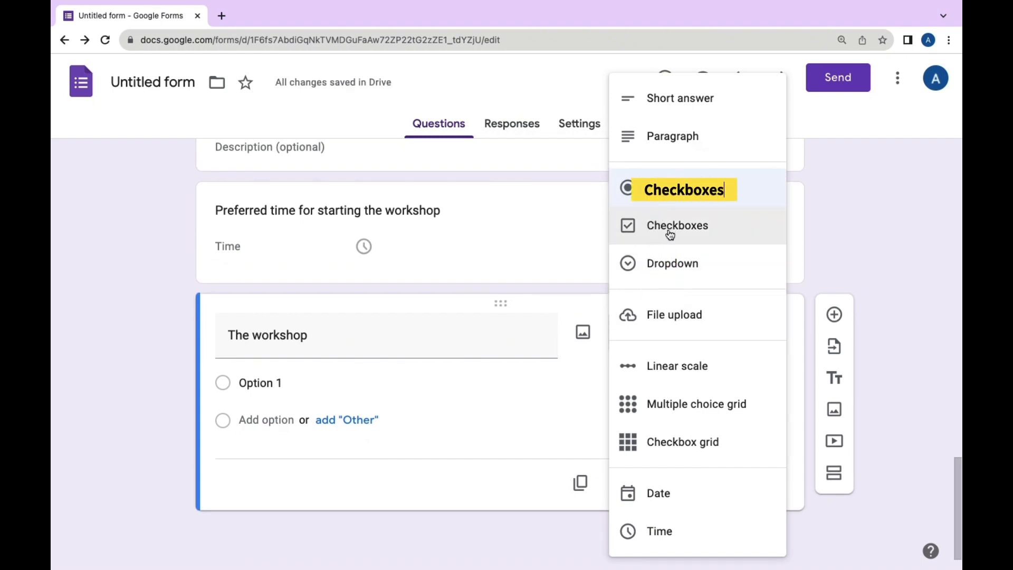
{"action": "left_click", "coordinate": [677, 225]}
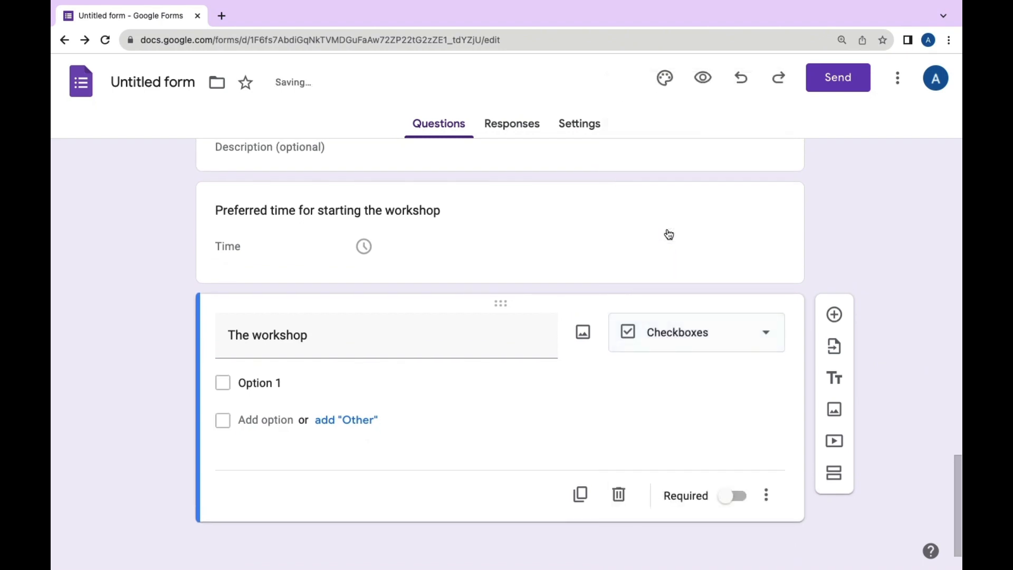
Step: Add options Was well organized, Breaks were sufficient, Venue was comfortable, and mark it required
{"action": "scroll", "scroll_direction": "down", "scroll_amount": 3}
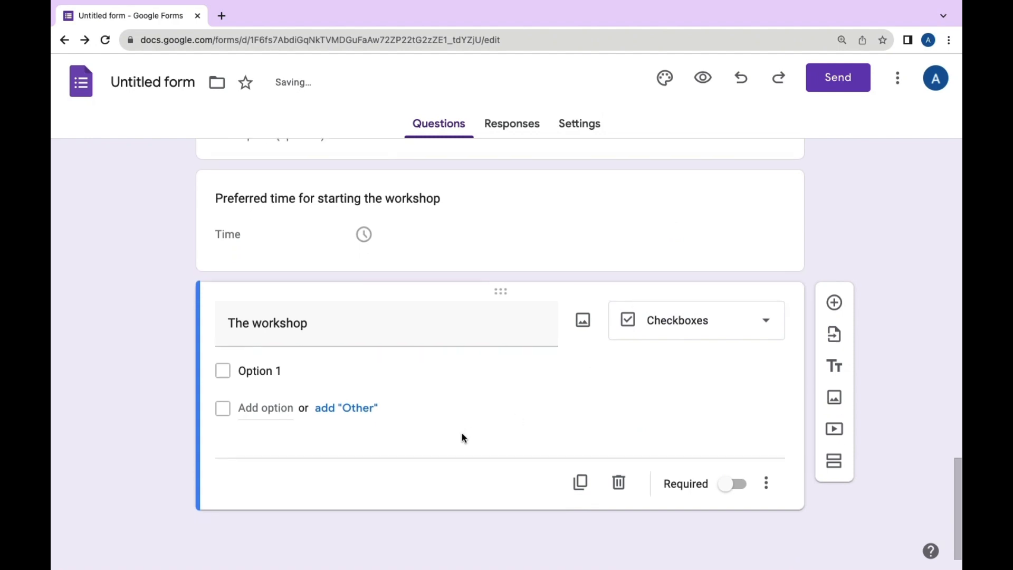
{"action": "type", "text": "W"}
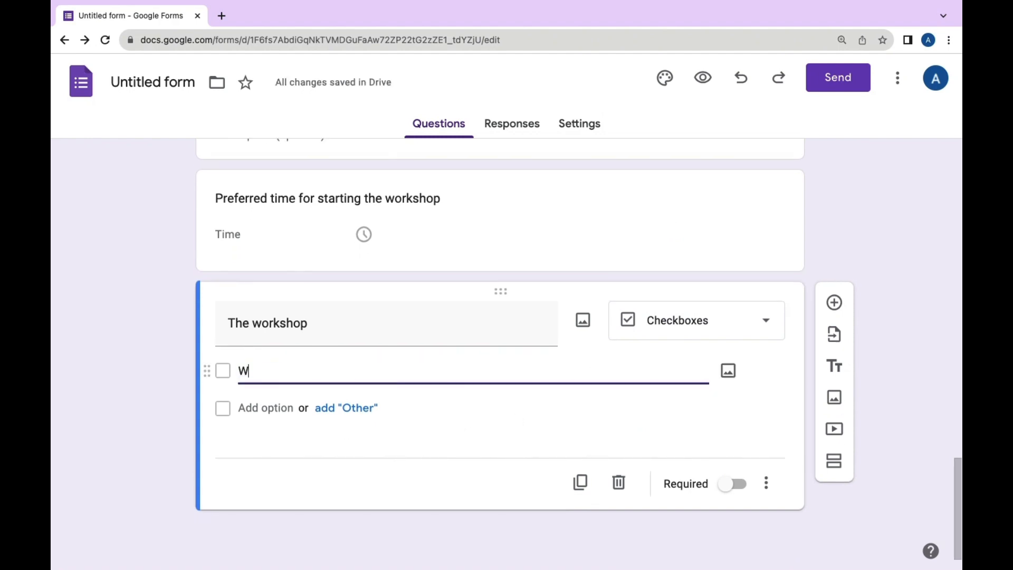
{"action": "type", "text": "as well organized"}
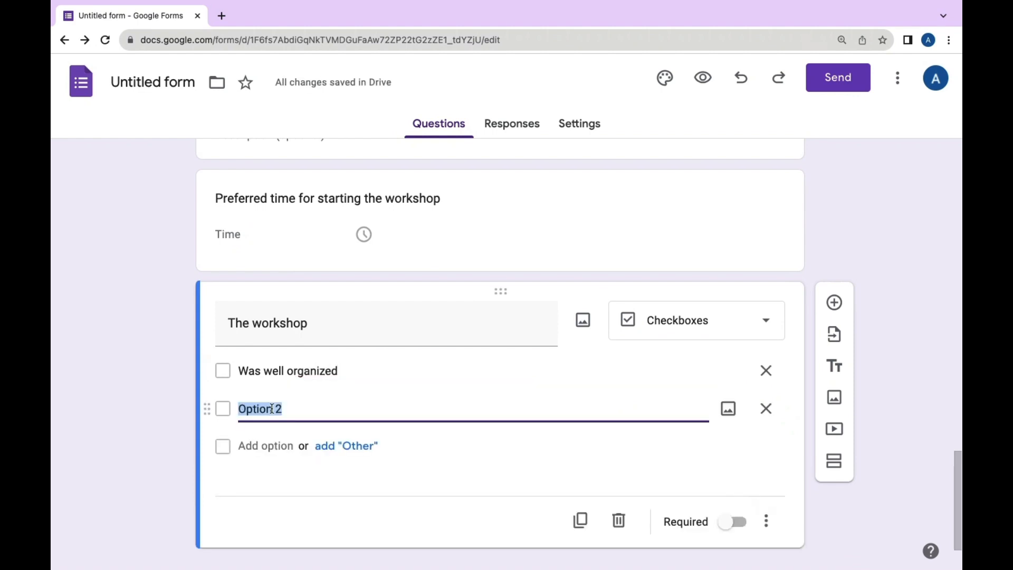
{"action": "type", "text": "Breaks were"}
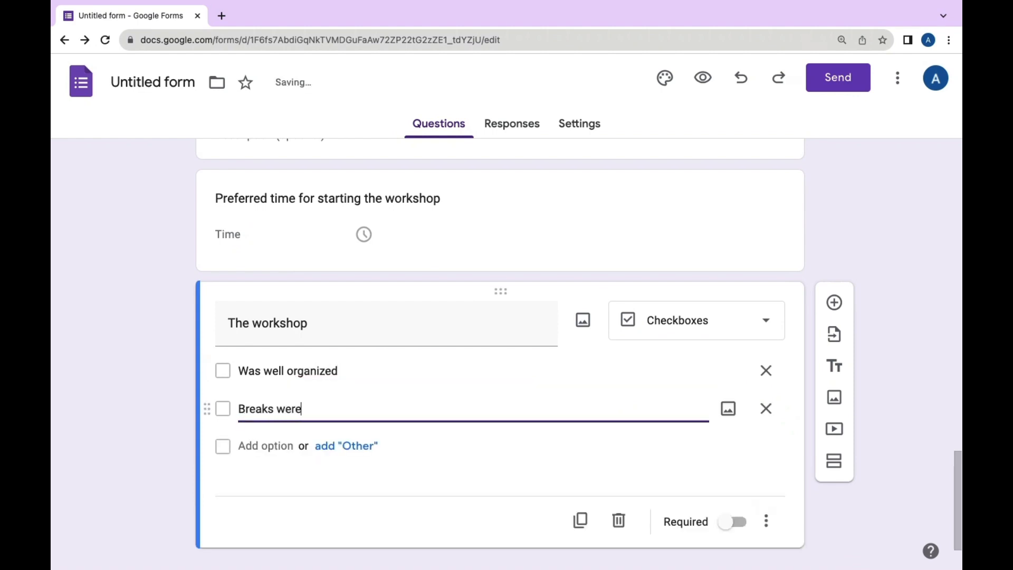
{"action": "type", "text": "sufficient"}
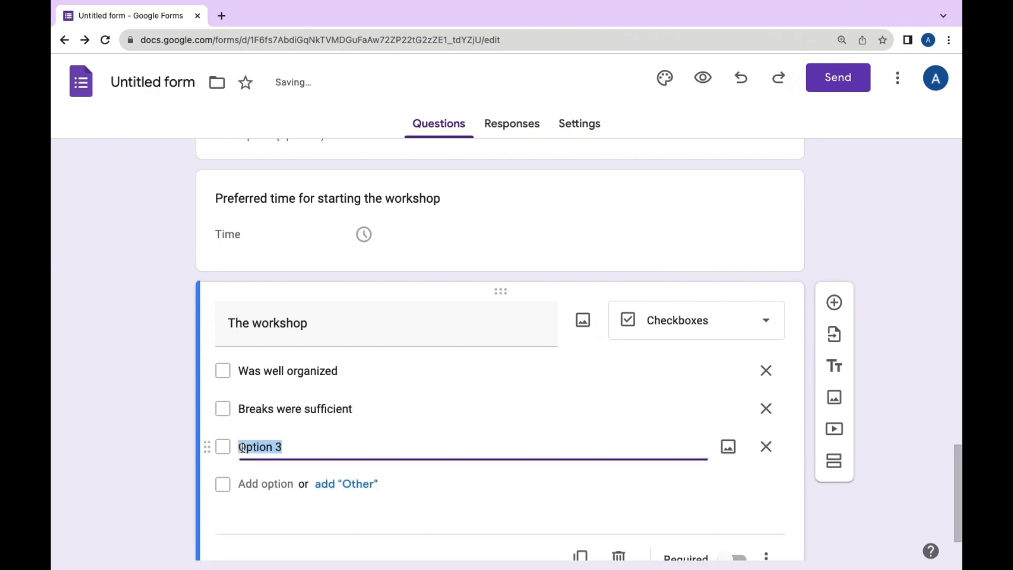
{"action": "type", "text": "Venue w"}
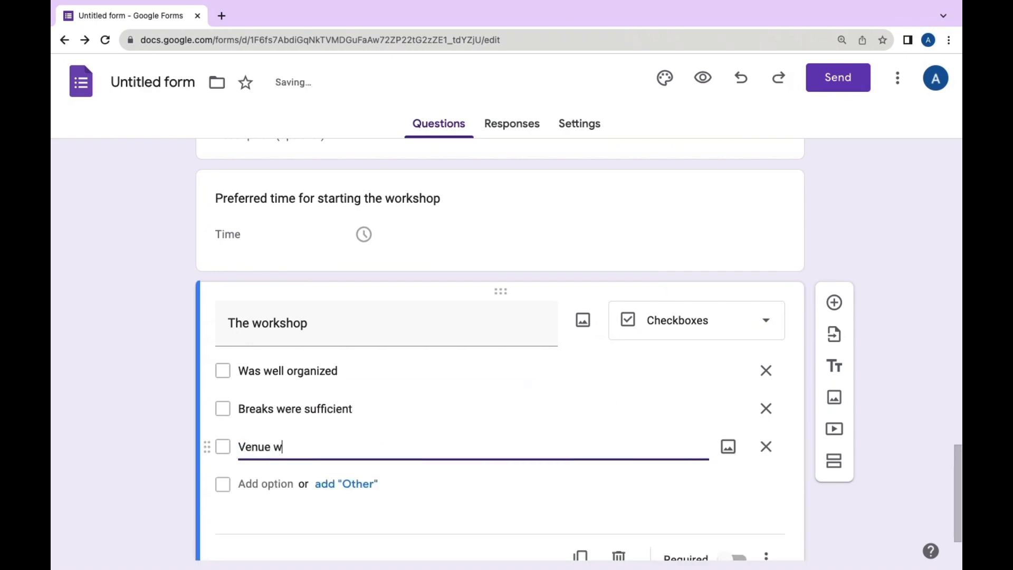
{"action": "type", "text": "as comfortable"}
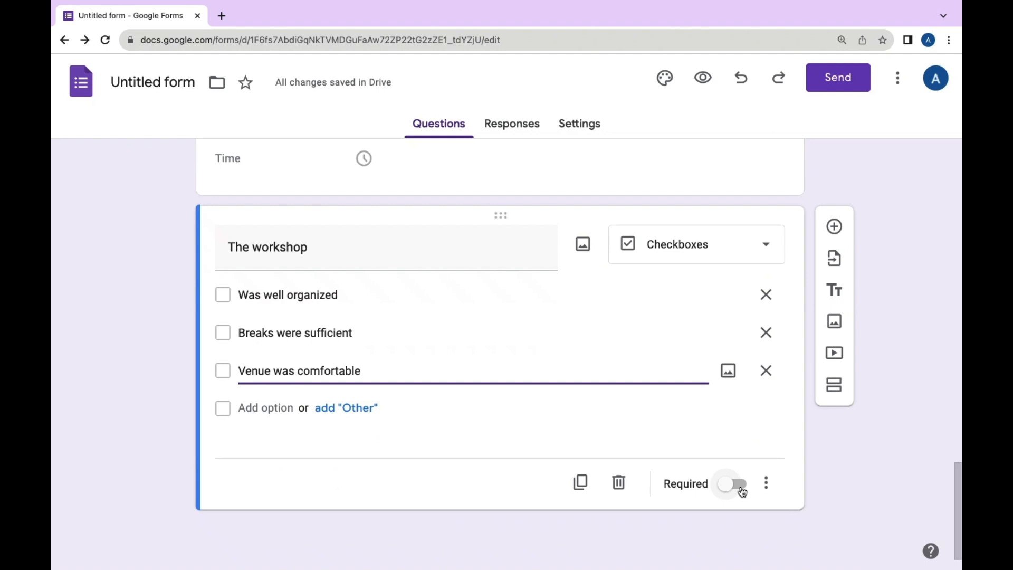
{"action": "left_click", "coordinate": [734, 484]}
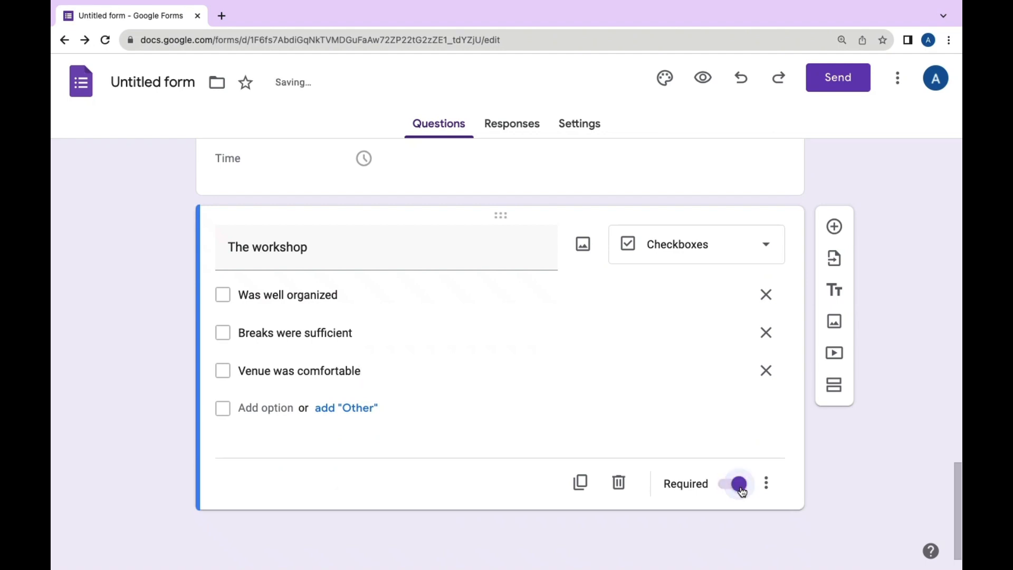
{"action": "left_click", "coordinate": [736, 483]}
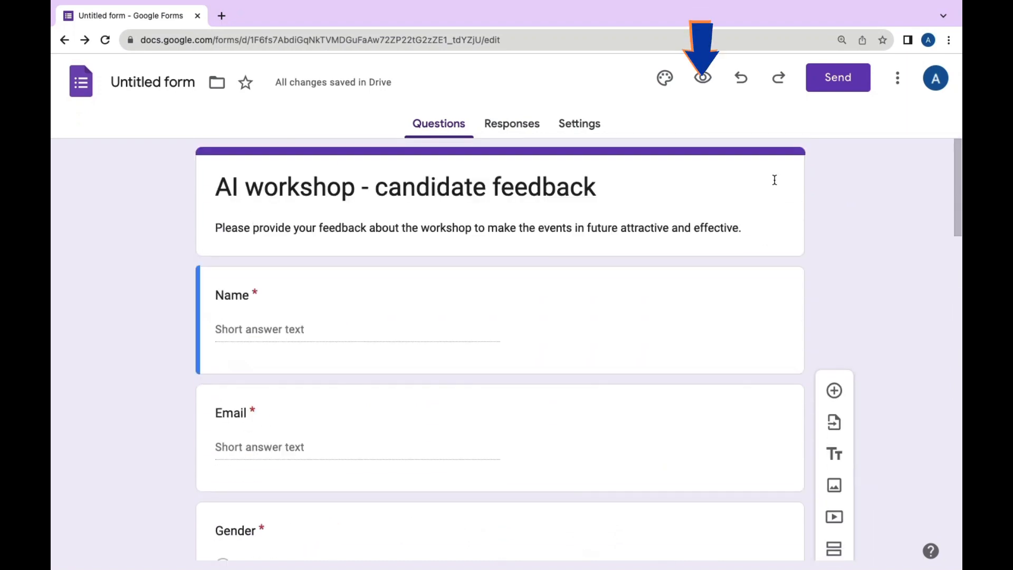
Step: Preview the form as a respondent and scroll through the questions
{"action": "left_click", "coordinate": [703, 78]}
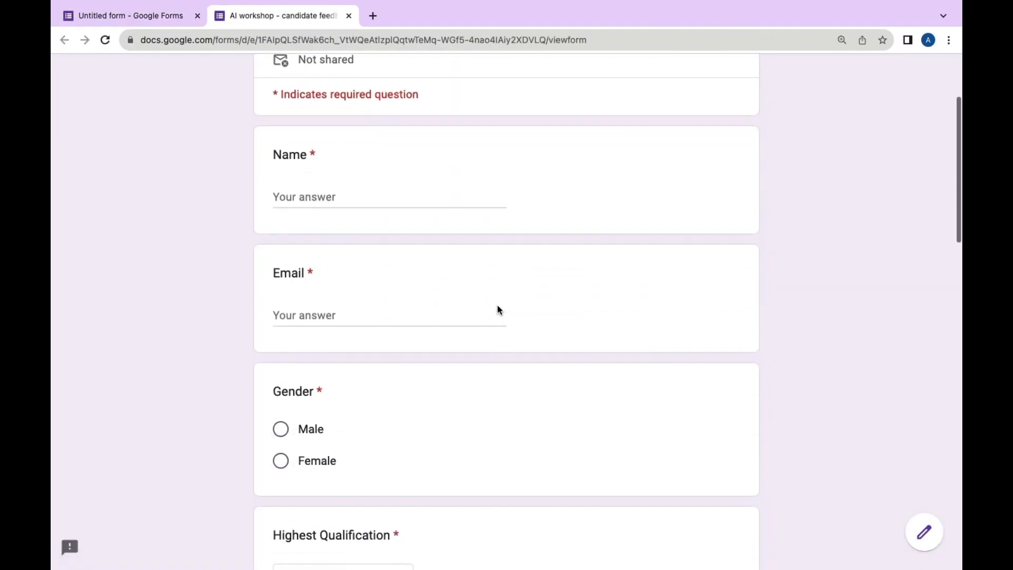
{"action": "scroll", "scroll_direction": "down", "scroll_amount": 3}
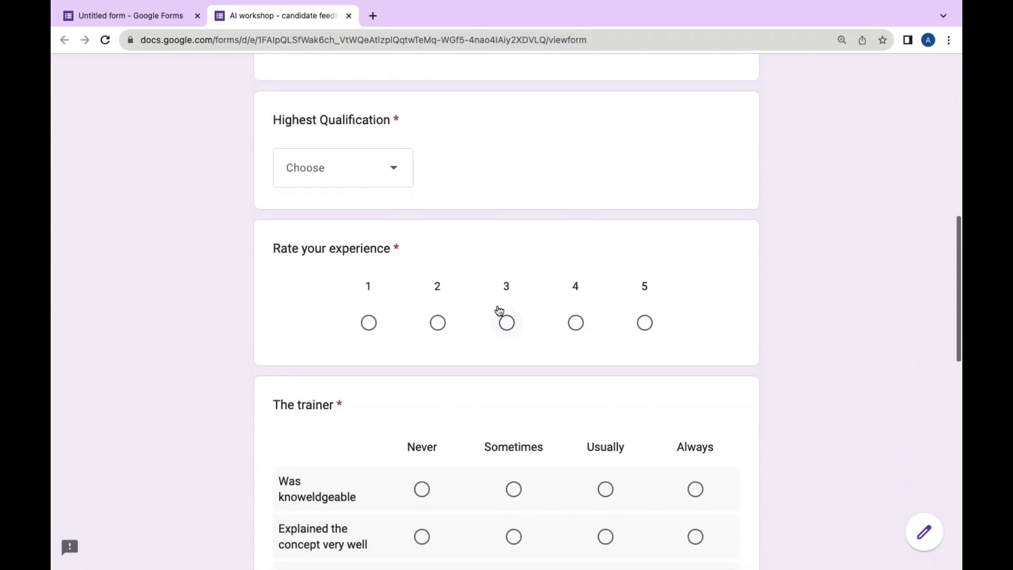